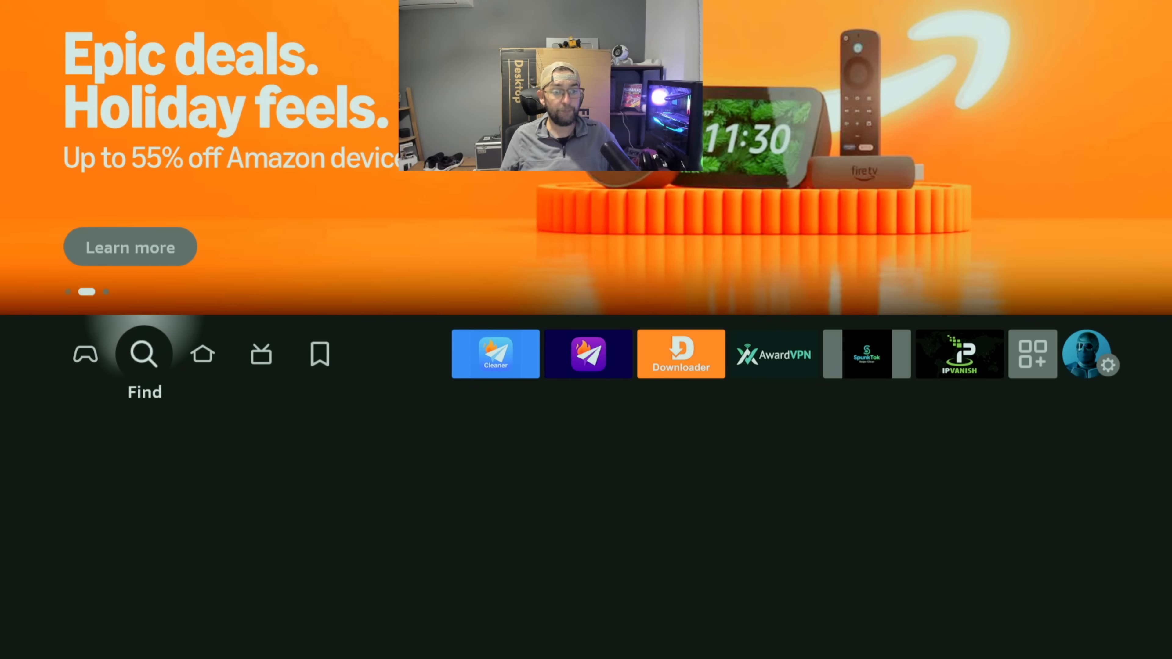
# - Search Fire TV for 'firesen' and choose the Firesend suggestion to show FireSend Cleaner
pyautogui.click(144, 358)
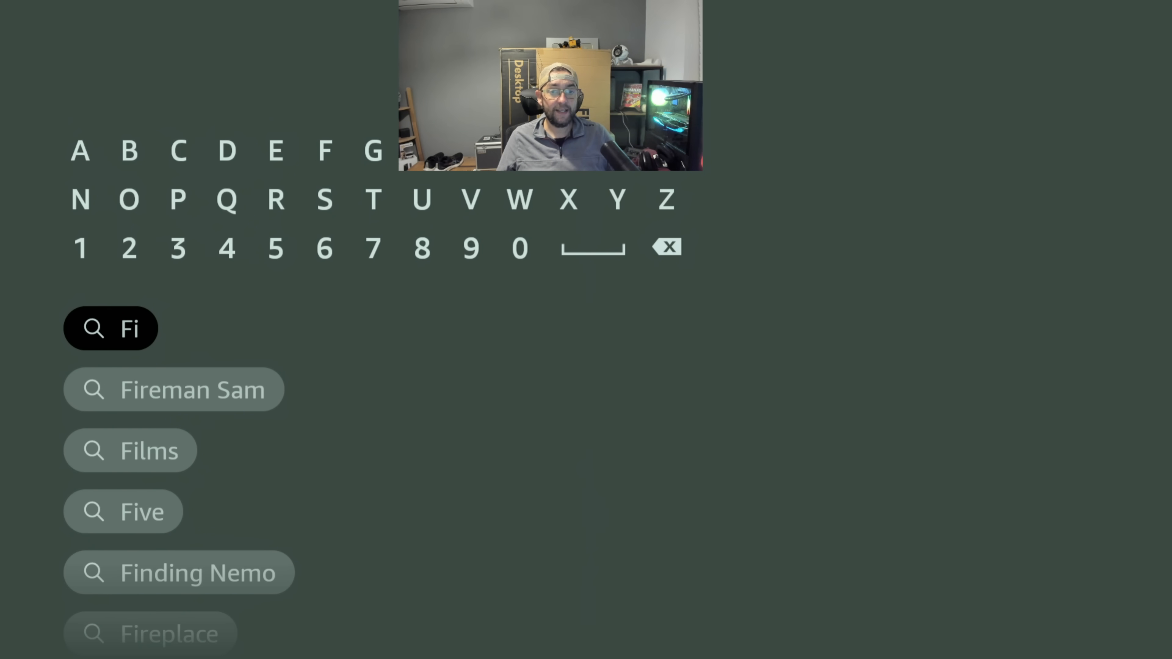
pyautogui.click(275, 151)
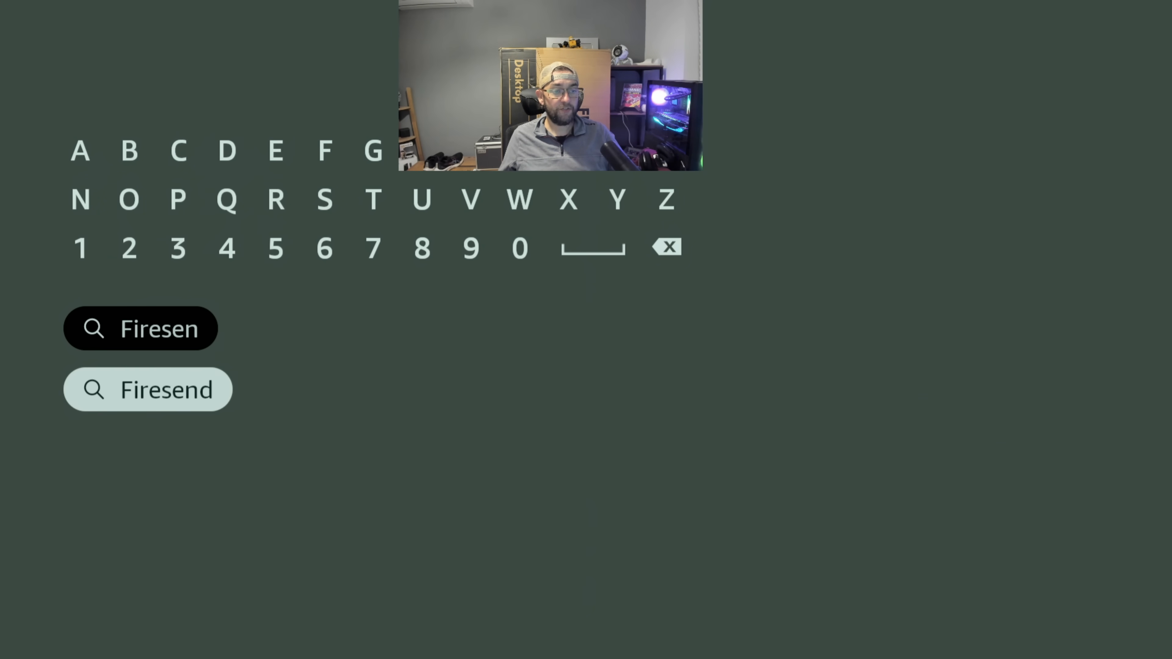
pyautogui.click(158, 390)
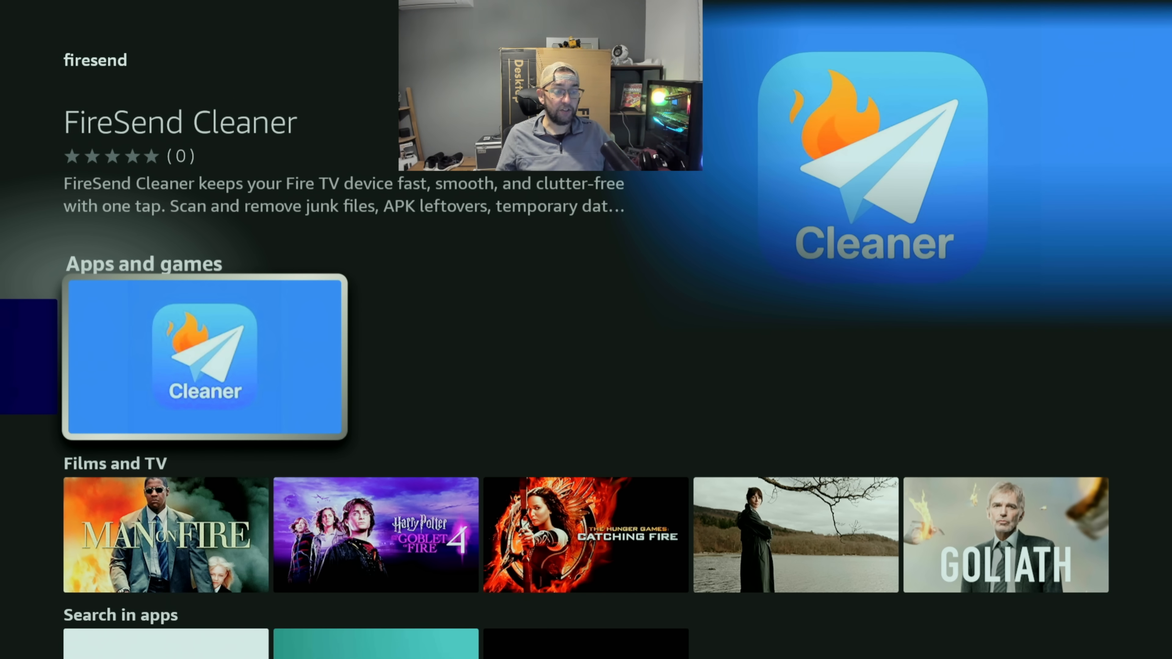
# - Launch FireSend Cleaner and grant it All Files access under Files and Media
pyautogui.click(203, 351)
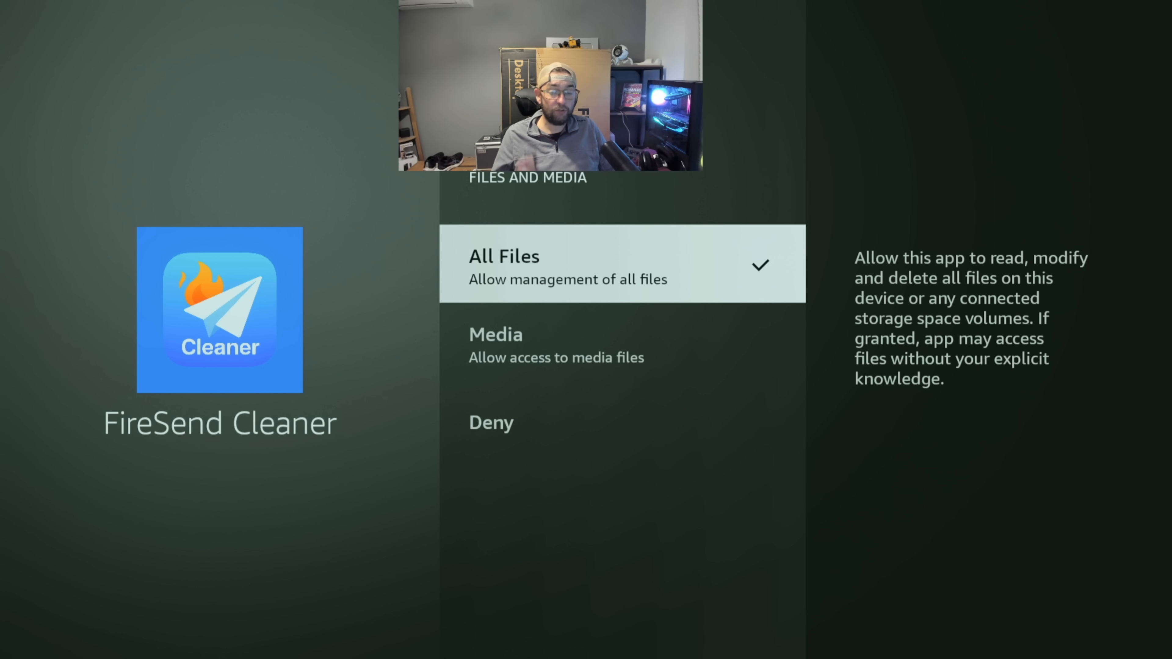
pyautogui.click(503, 257)
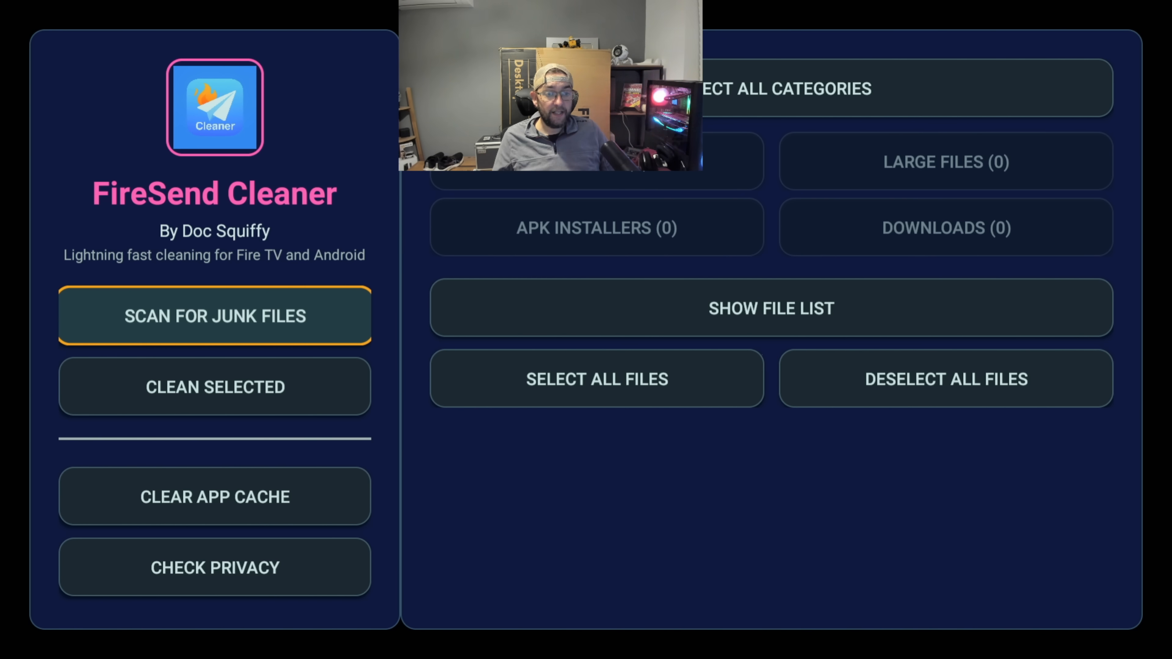
# - Scan for junk files, finding 37 APK installers and 40 downloads, and show the file list
pyautogui.click(770, 309)
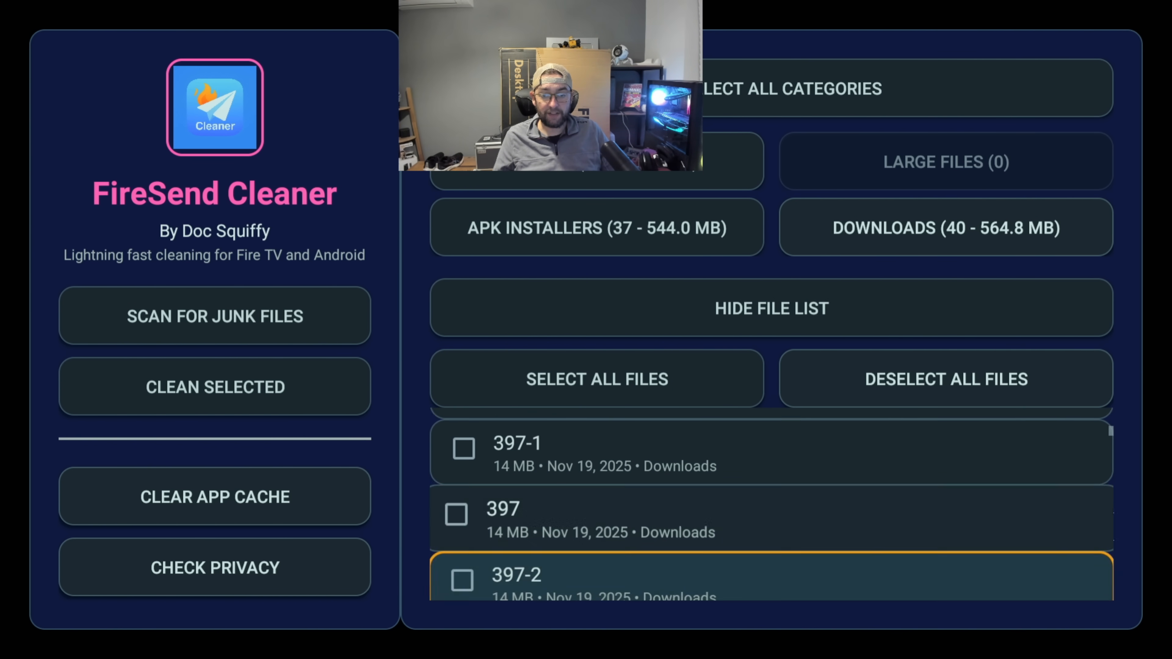
pyautogui.scroll(-3)
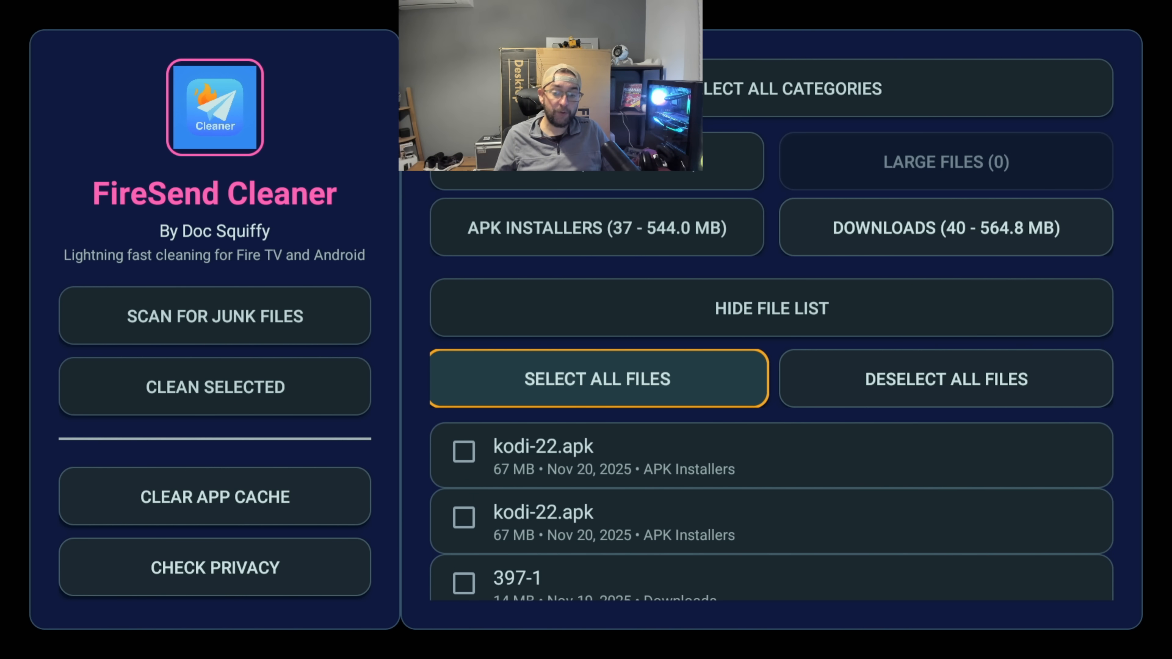
pyautogui.click(593, 230)
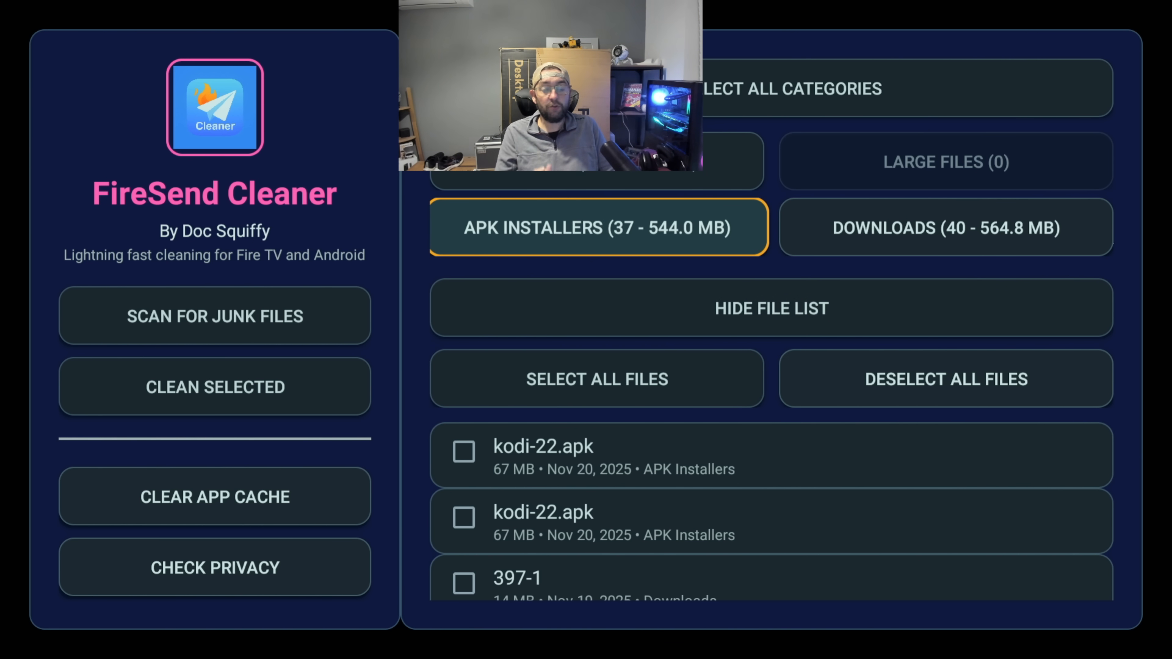
# - Toggle the APK Installers, Downloads and Select All Categories filters to narrow the results
pyautogui.click(944, 230)
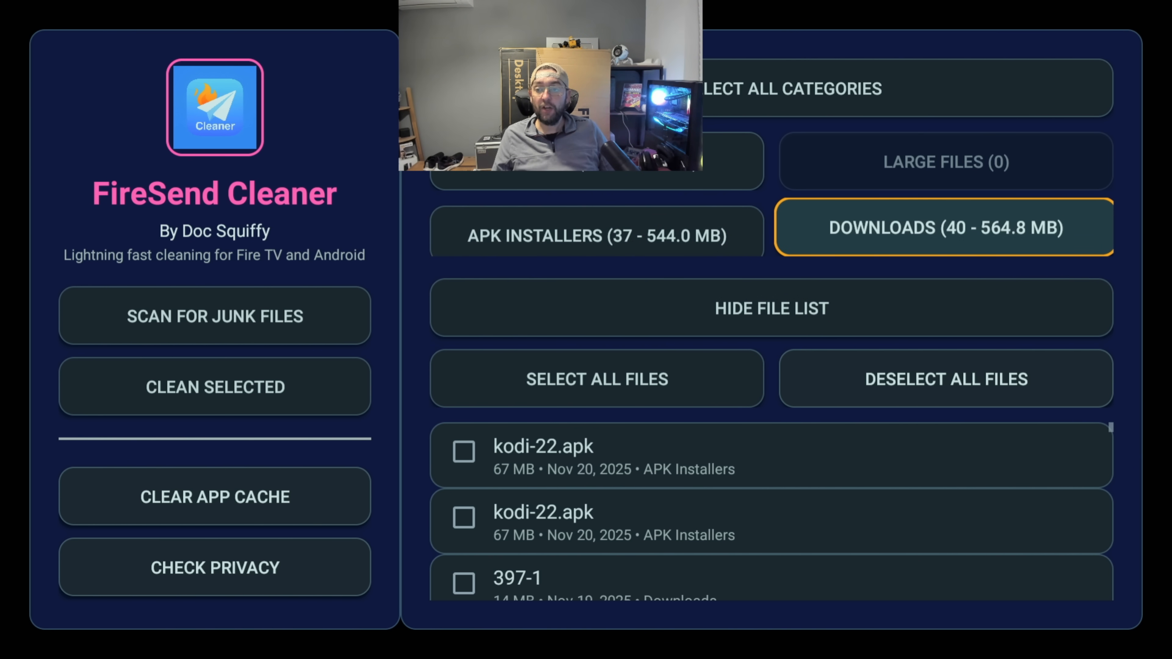
pyautogui.click(792, 90)
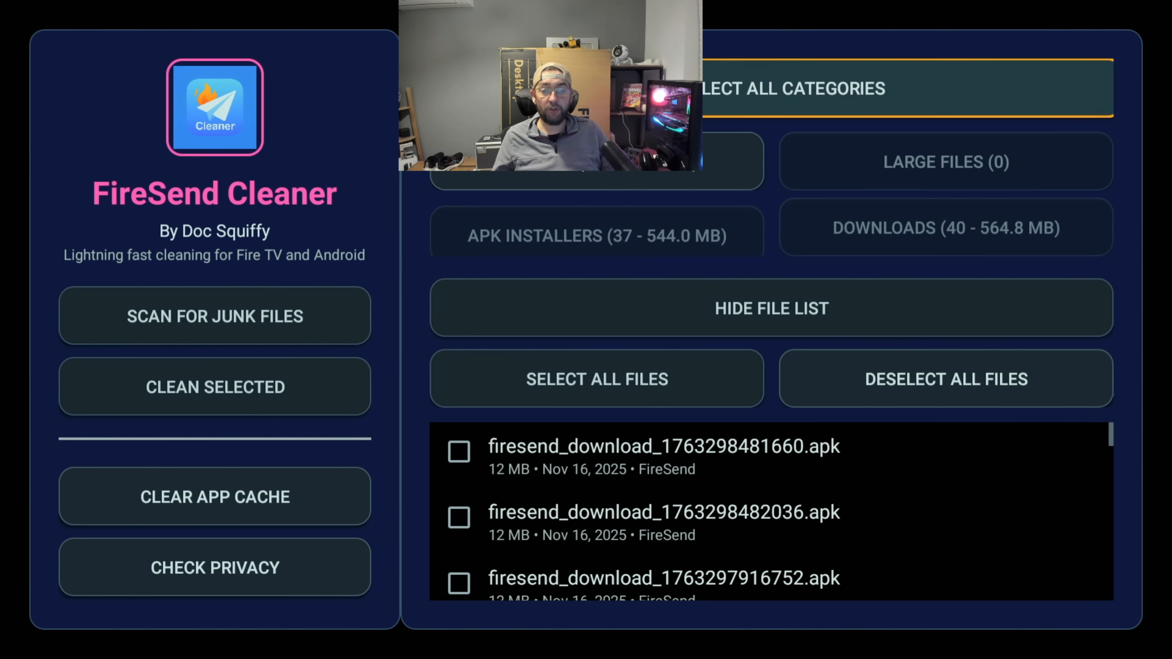
pyautogui.click(770, 309)
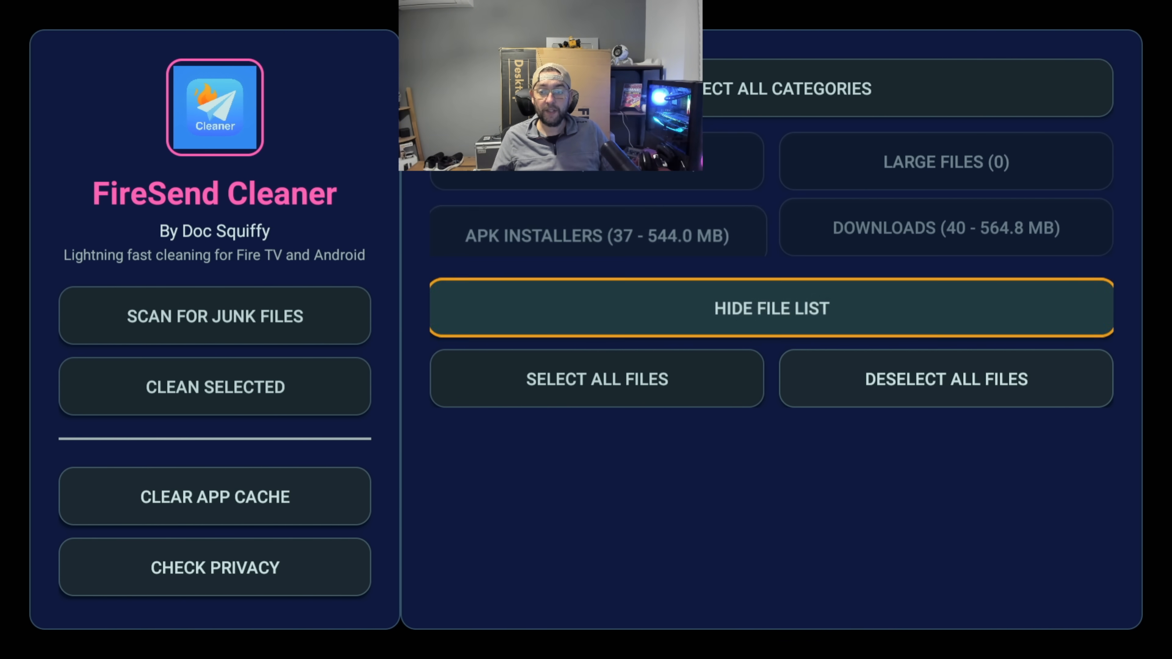
# - Show only APK installers, clear the selection and tick the two kodi-22.apk files for cleaning
pyautogui.click(578, 238)
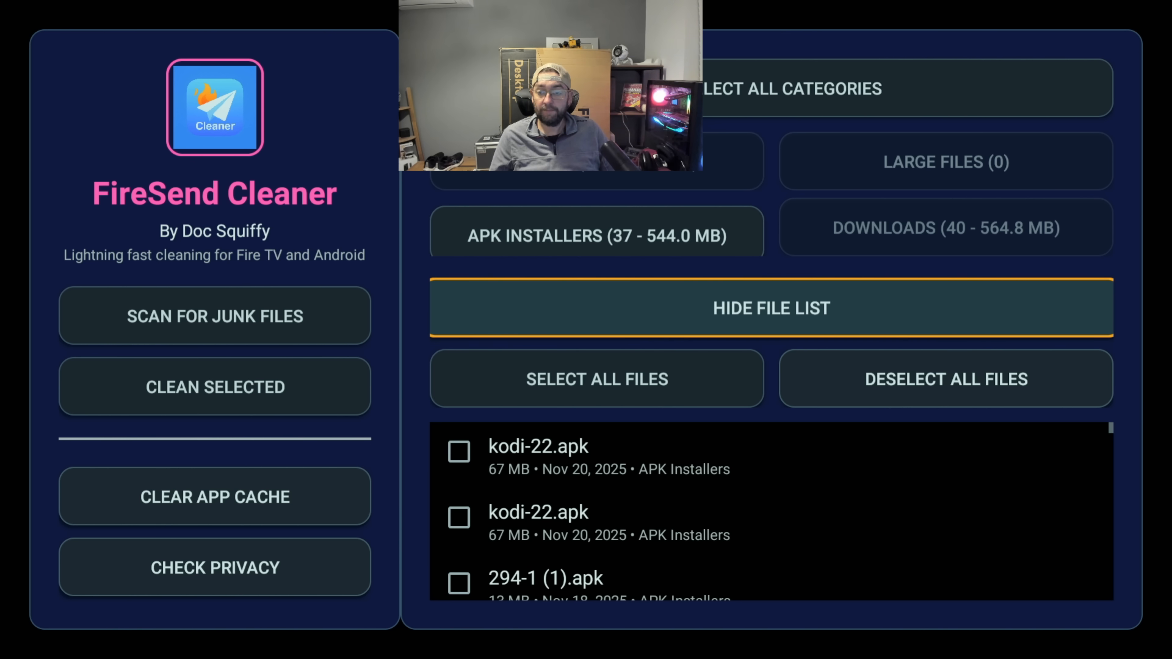
pyautogui.click(597, 381)
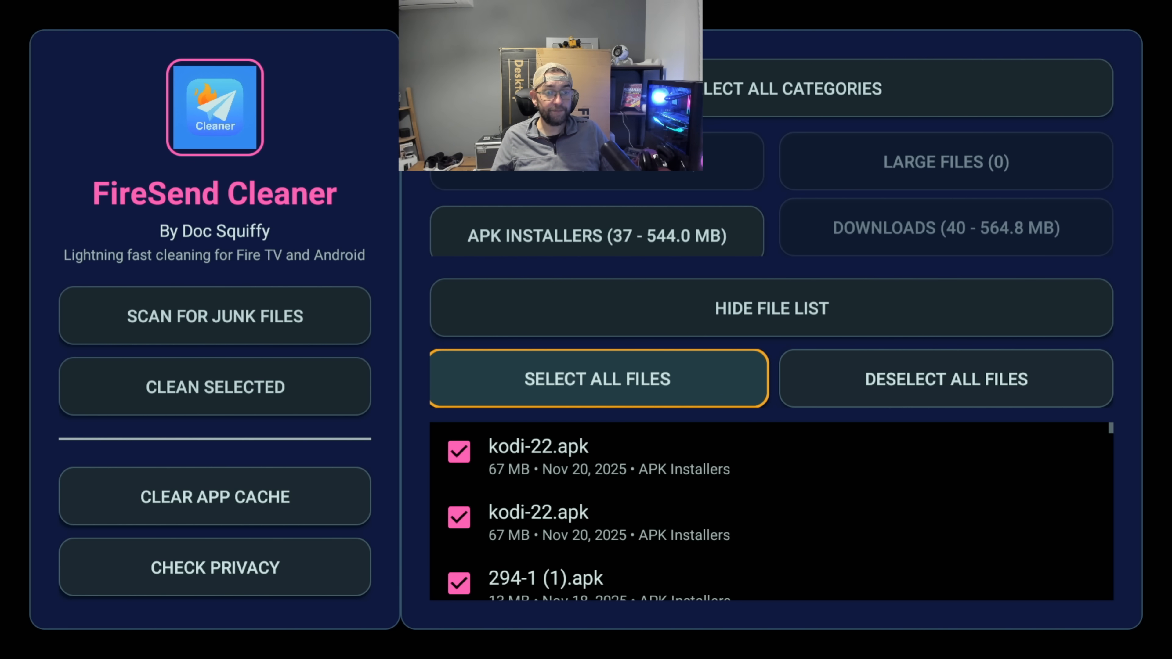
pyautogui.click(947, 381)
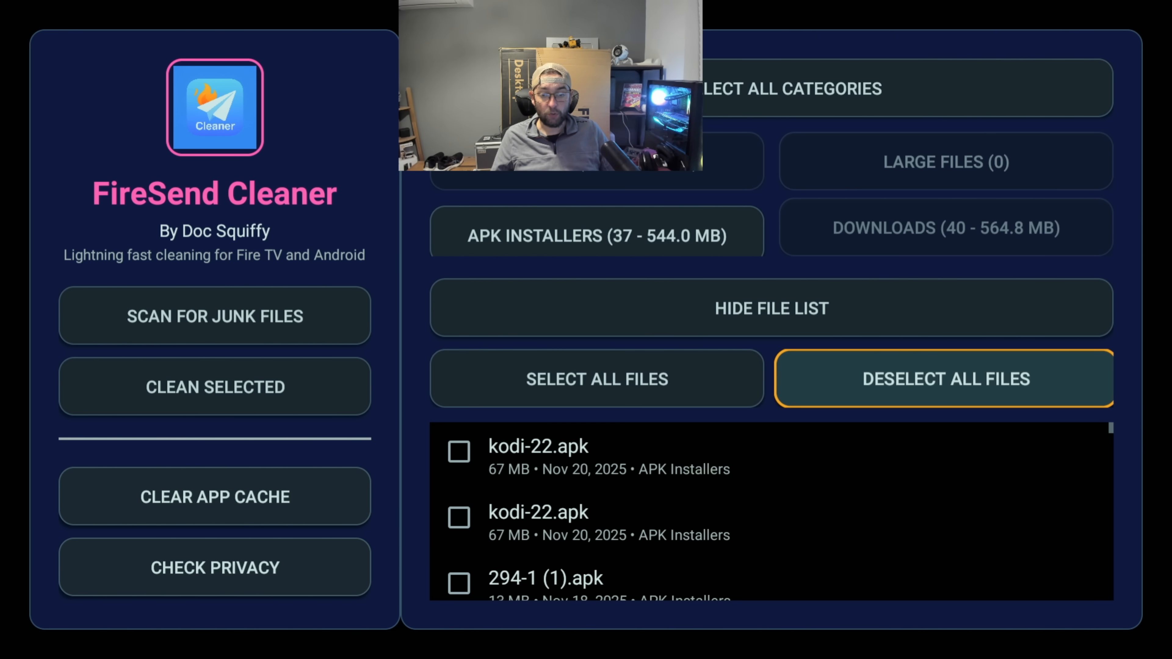
pyautogui.click(459, 451)
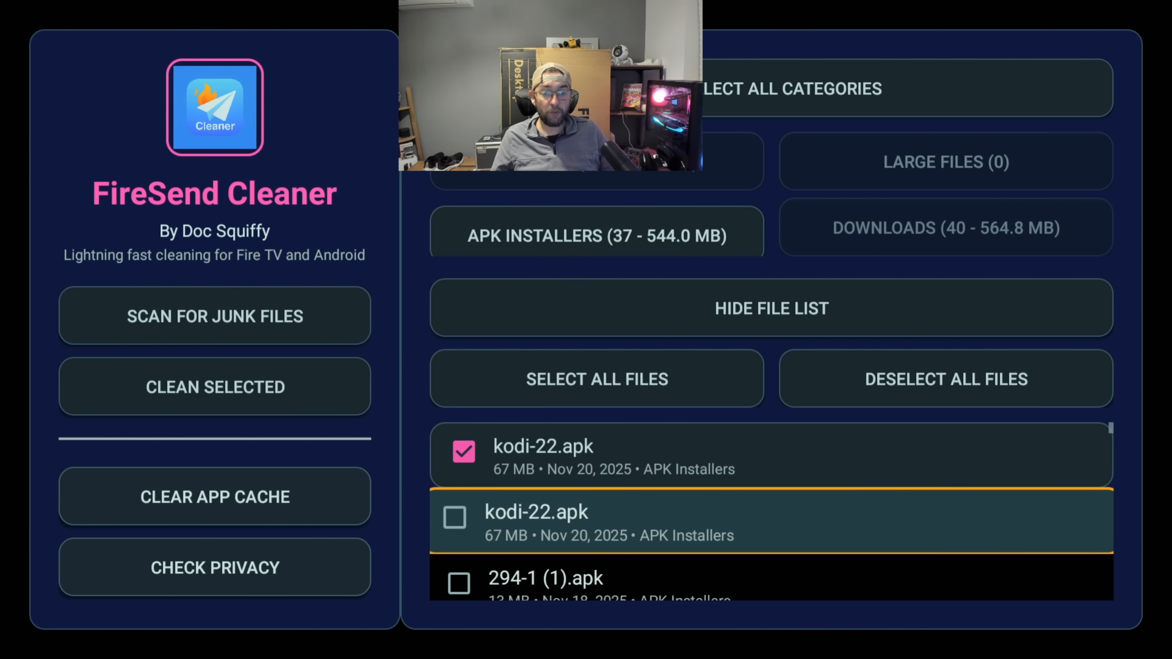
pyautogui.click(463, 517)
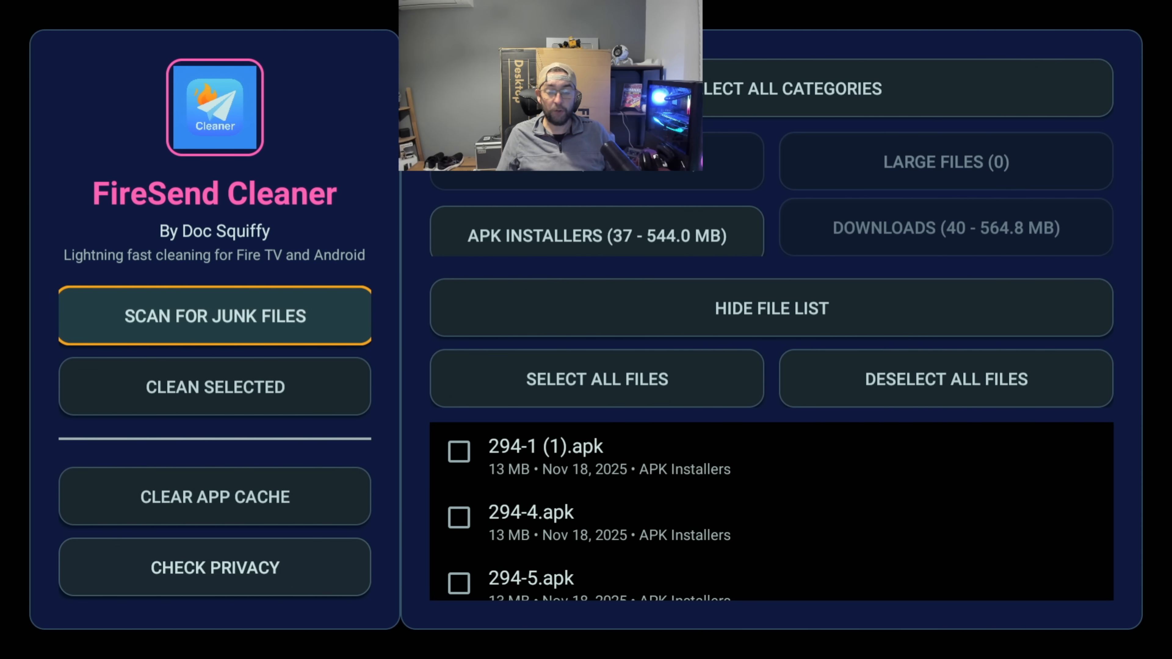
# - Switch to the FireSend TV room-code screen, then return to the Fire TV home screen
pyautogui.click(214, 569)
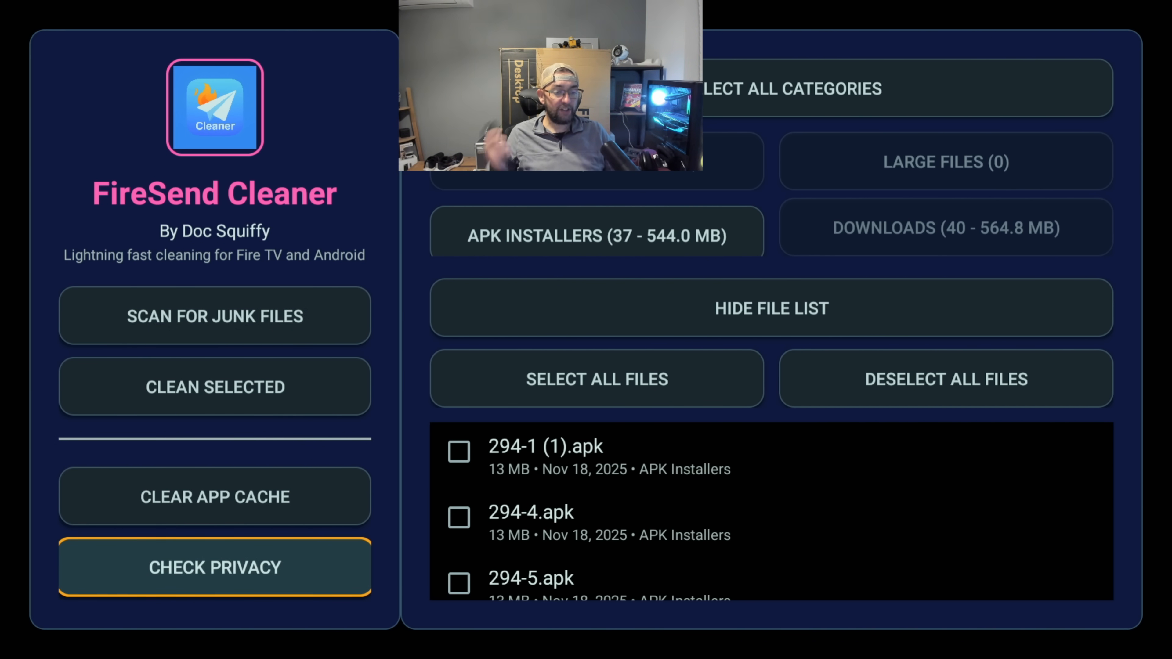
pyautogui.click(214, 572)
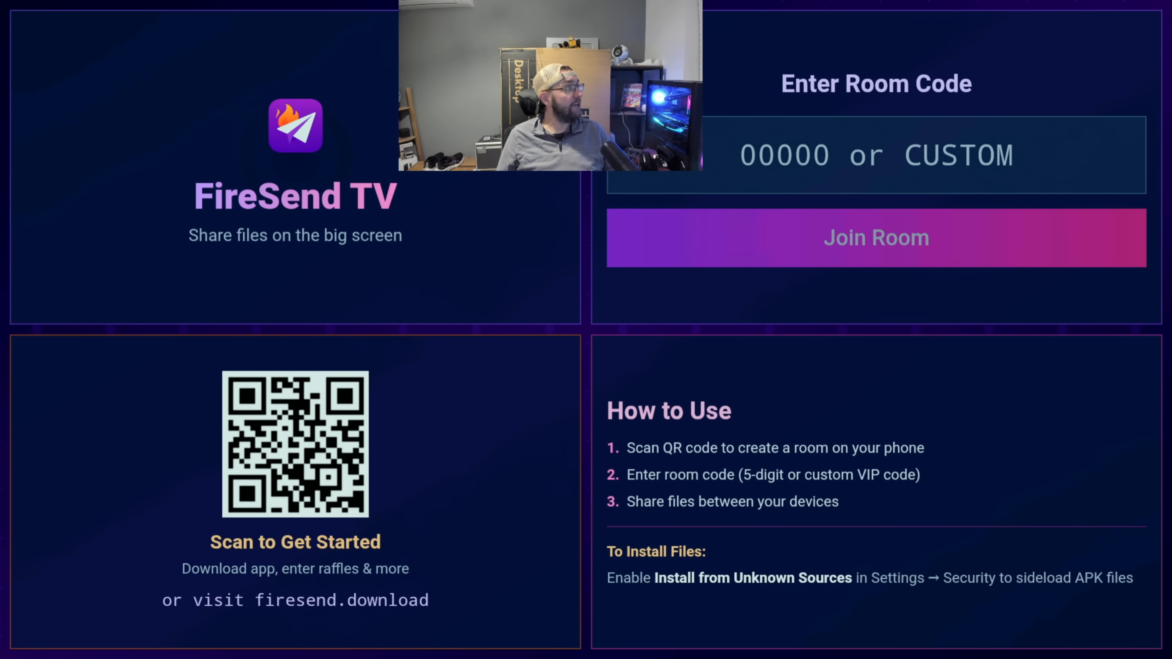
pyautogui.click(875, 156)
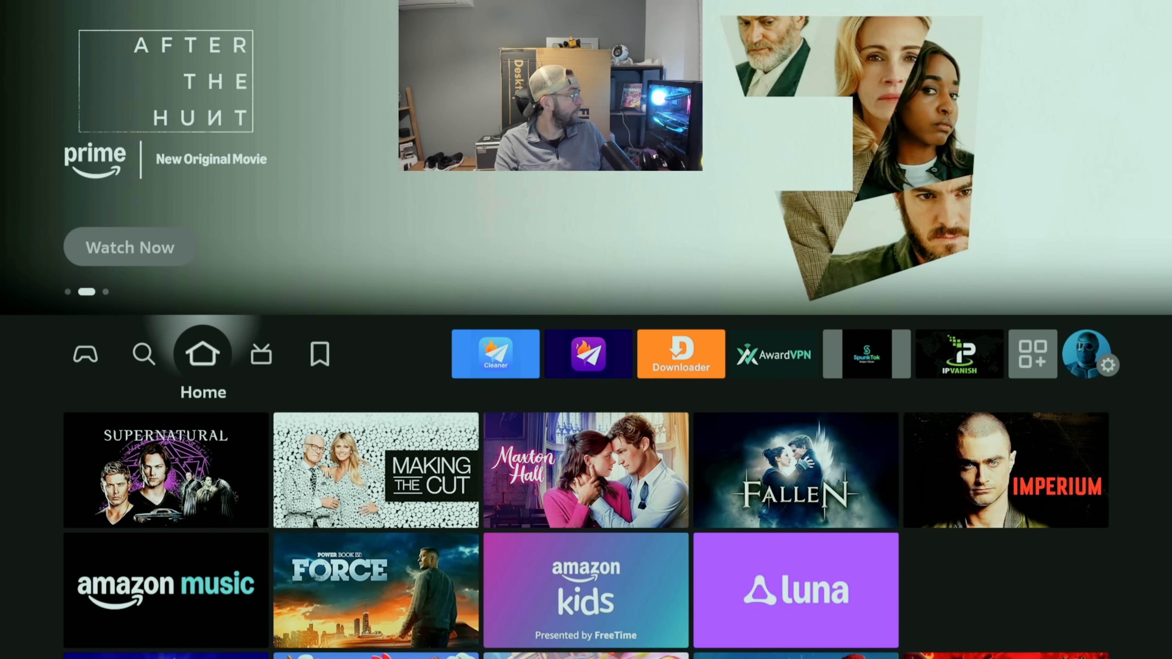
# - Go to the free raffles and giveaways page on the FireSend website
pyautogui.click(587, 356)
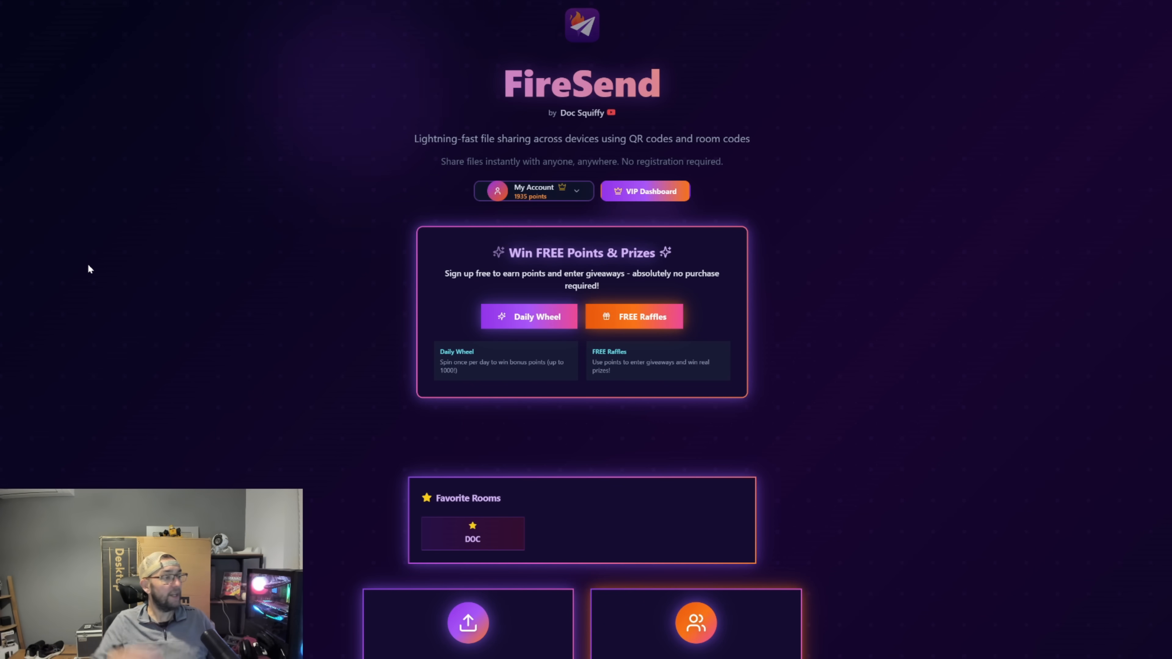
pyautogui.scroll(-3)
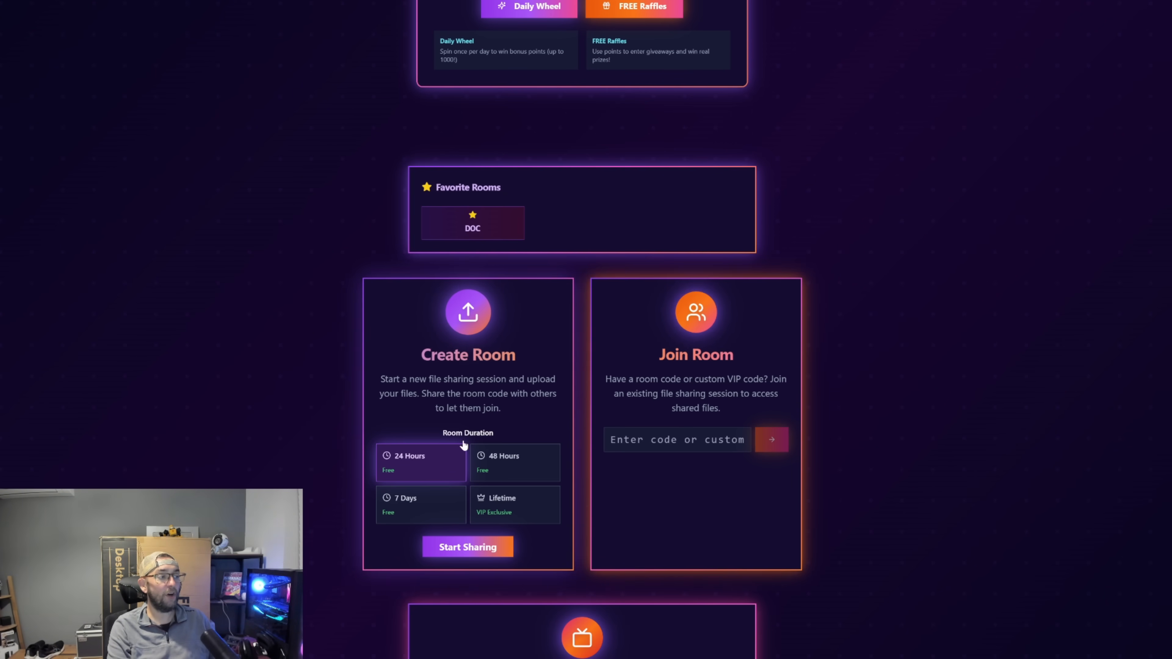
pyautogui.scroll(-3)
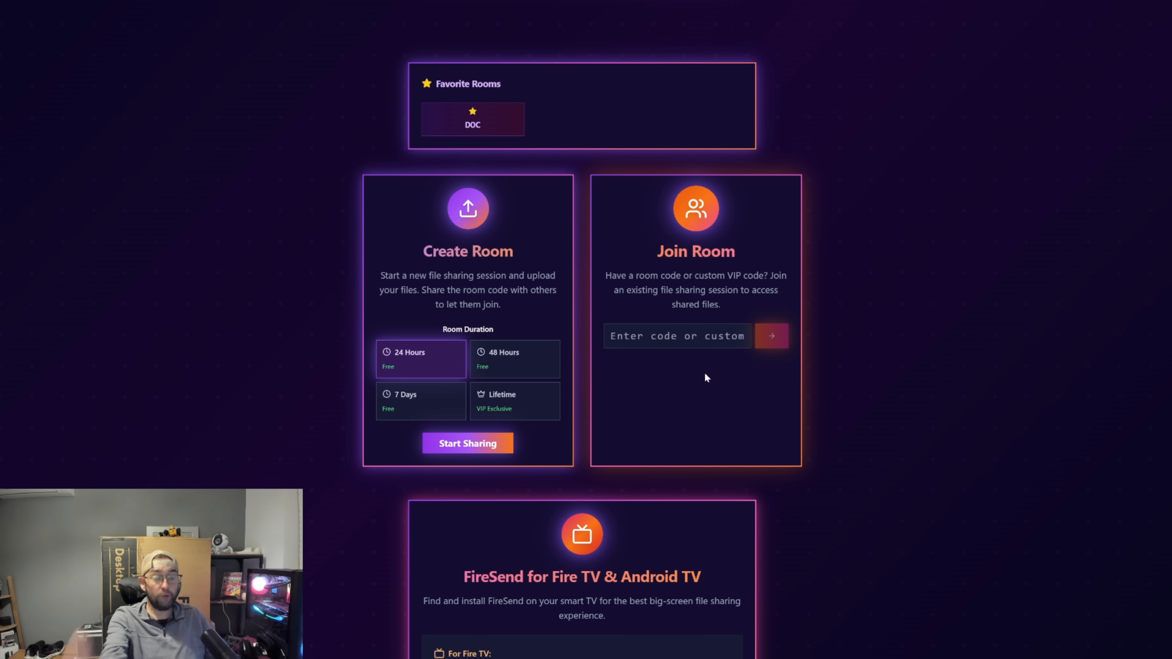
pyautogui.scroll(-3)
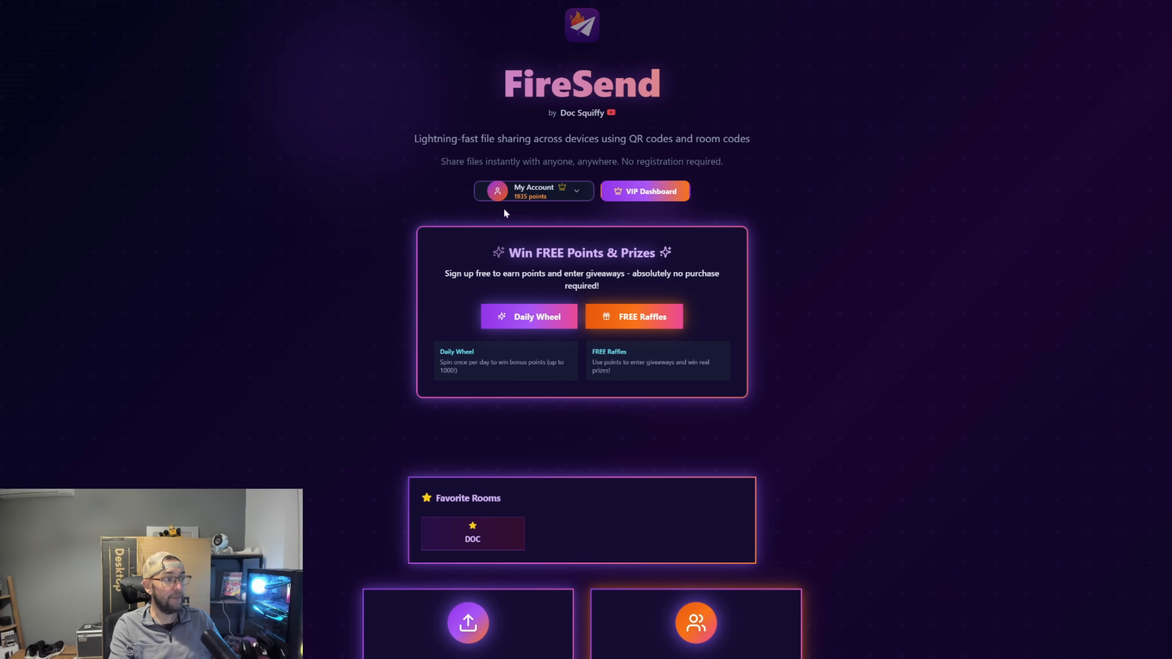
pyautogui.click(634, 316)
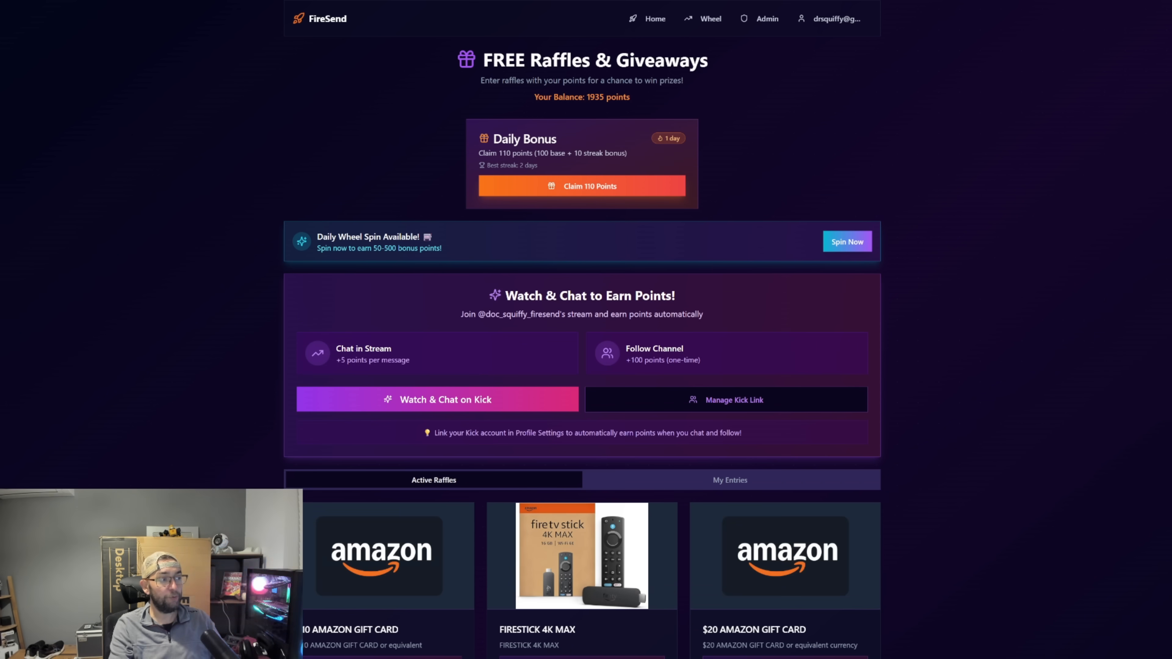
pyautogui.scroll(-3)
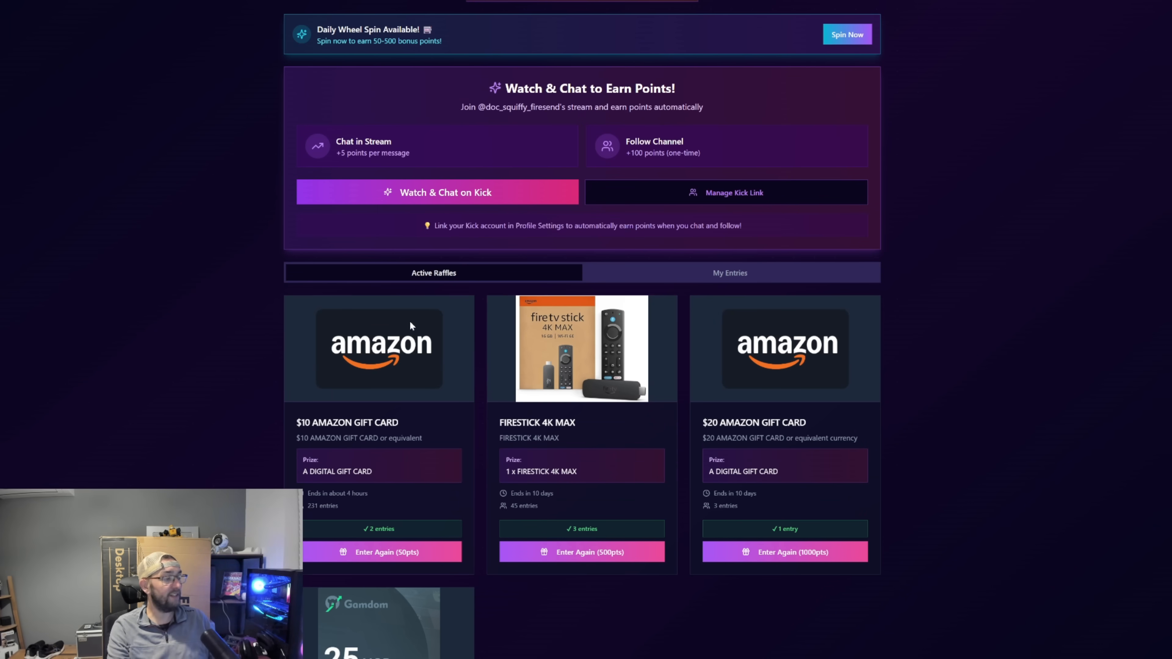
pyautogui.scroll(-3)
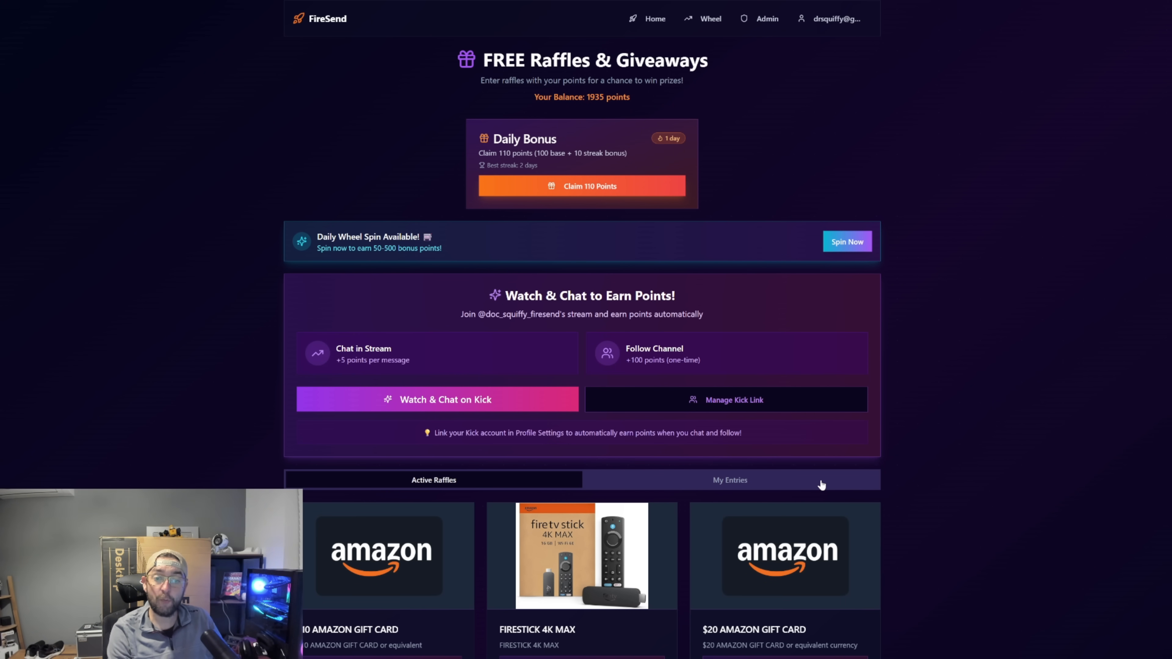
pyautogui.moveTo(872, 473)
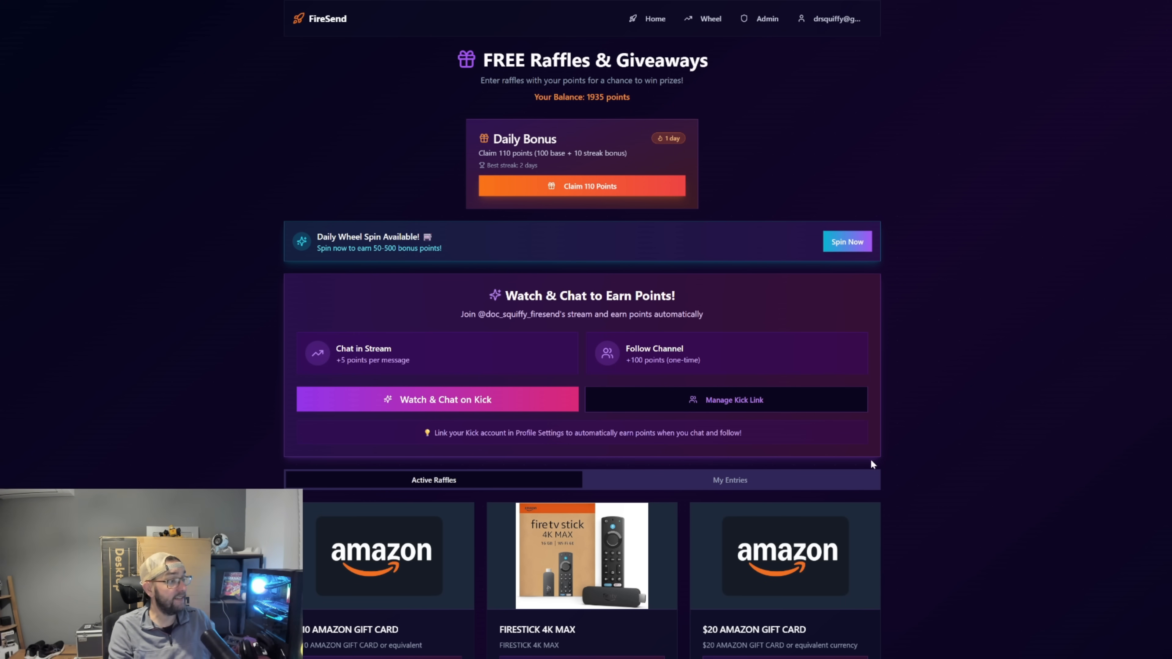
pyautogui.moveTo(590, 190)
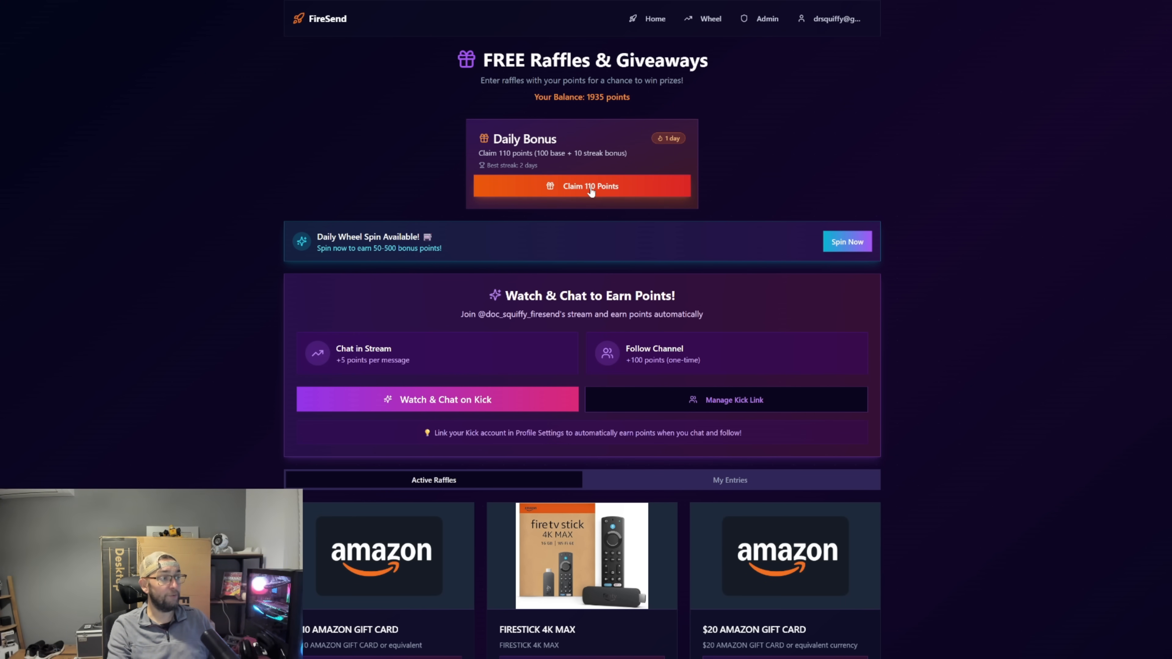
# - Claim today's 110-point daily bonus, bringing the streak to 2 days
pyautogui.click(589, 186)
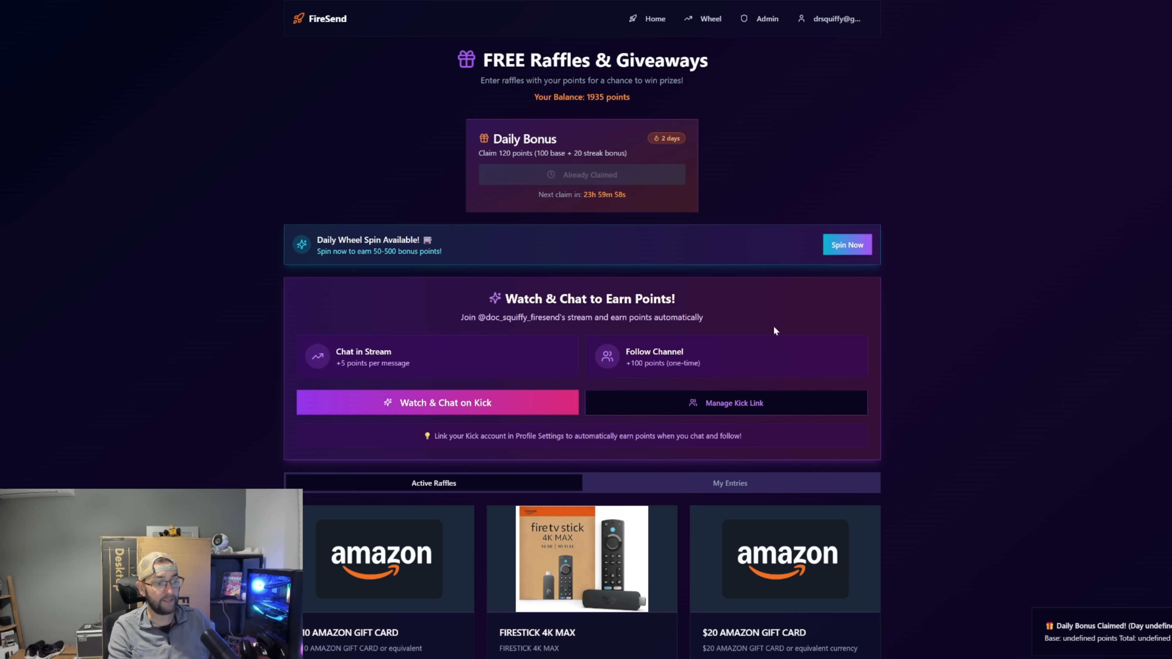
pyautogui.moveTo(729, 212)
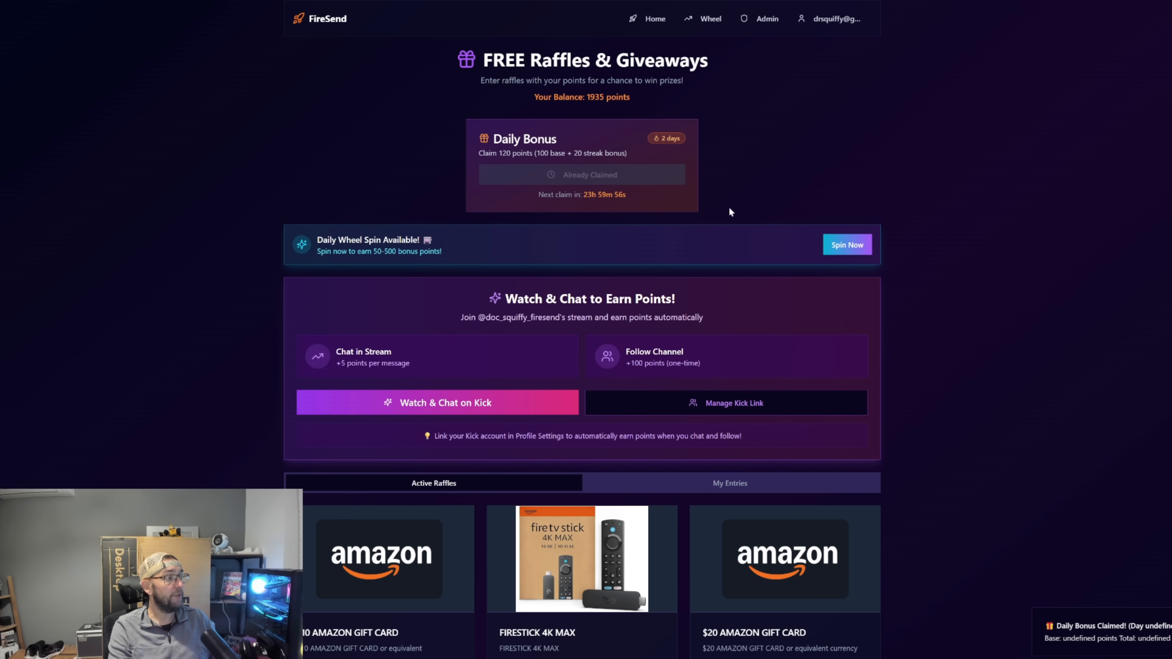
pyautogui.scroll(-3)
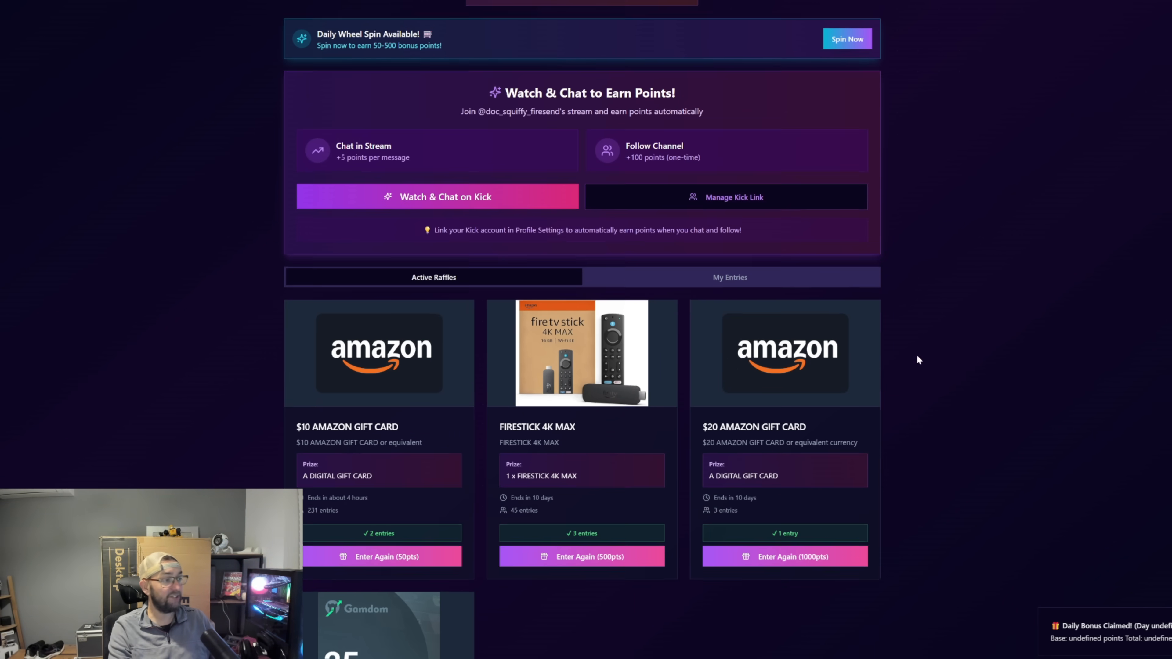
# - Spin the Fortune Wheel to win 25 points (2070 balance) and return to the raffles
pyautogui.click(848, 39)
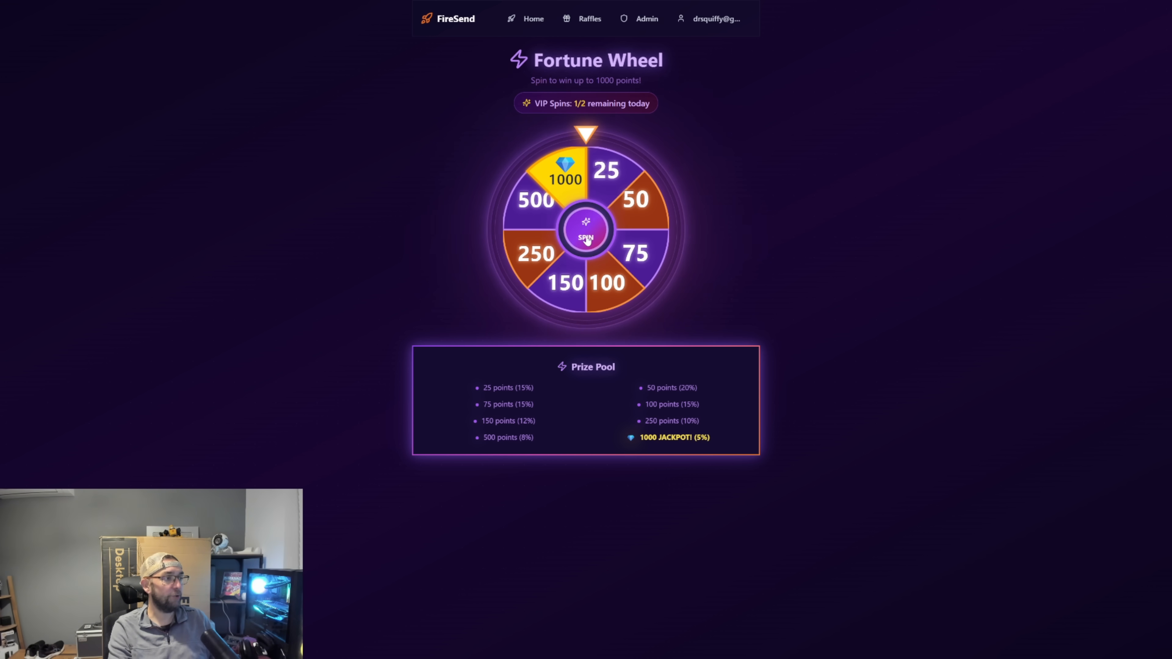
pyautogui.click(586, 234)
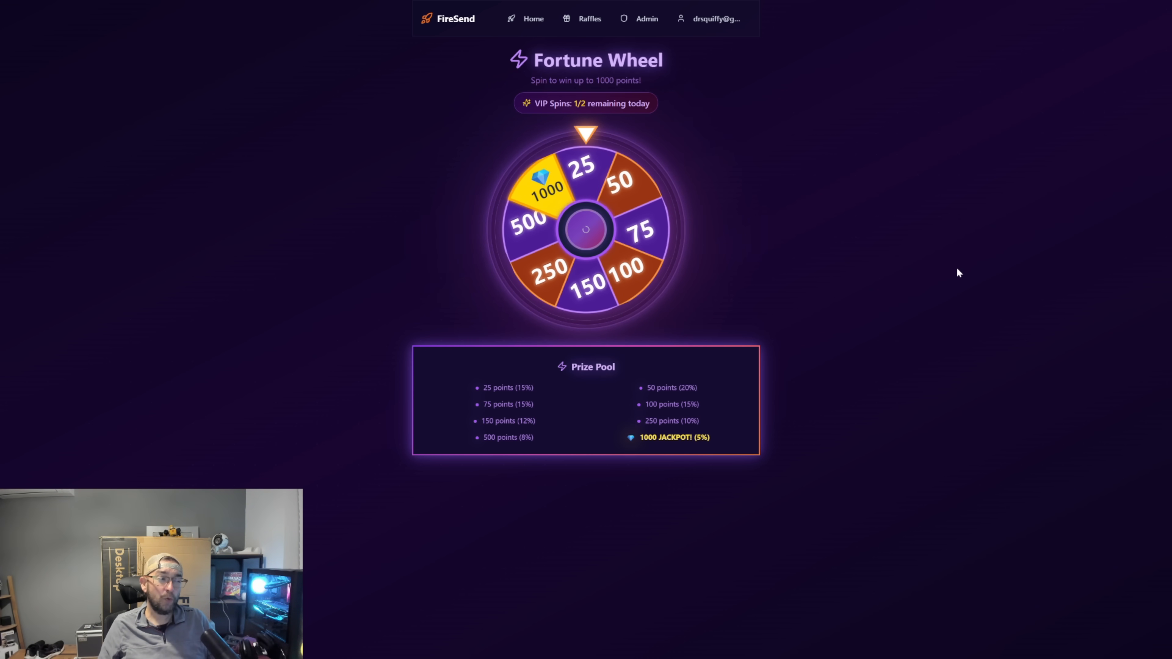
pyautogui.click(586, 233)
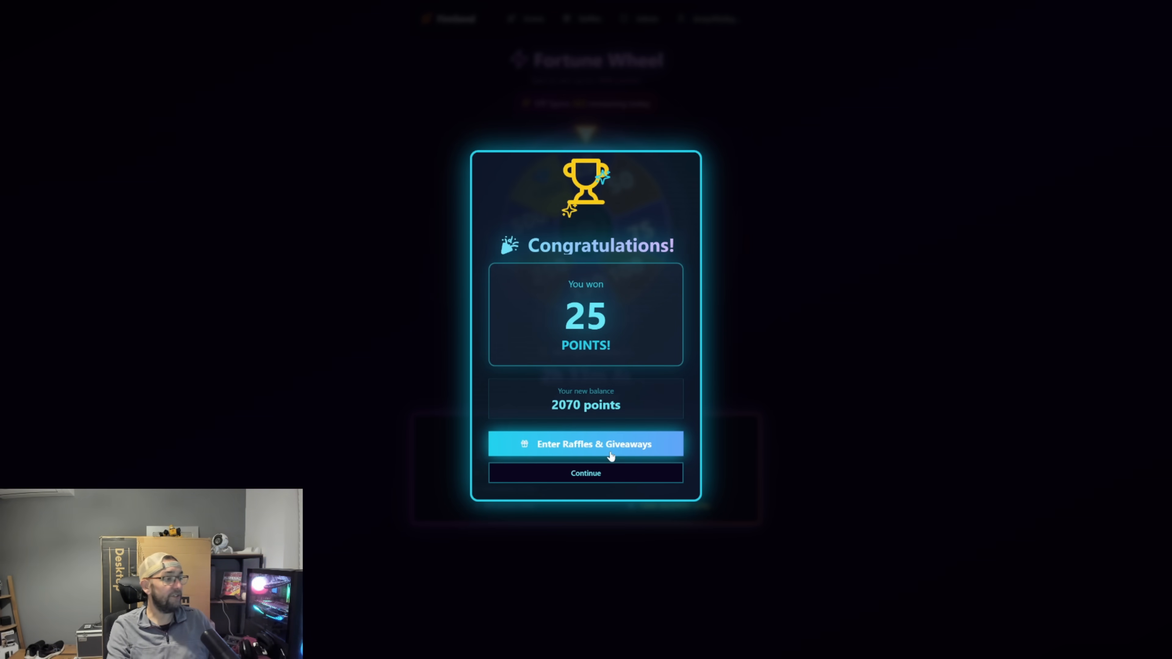
pyautogui.click(586, 444)
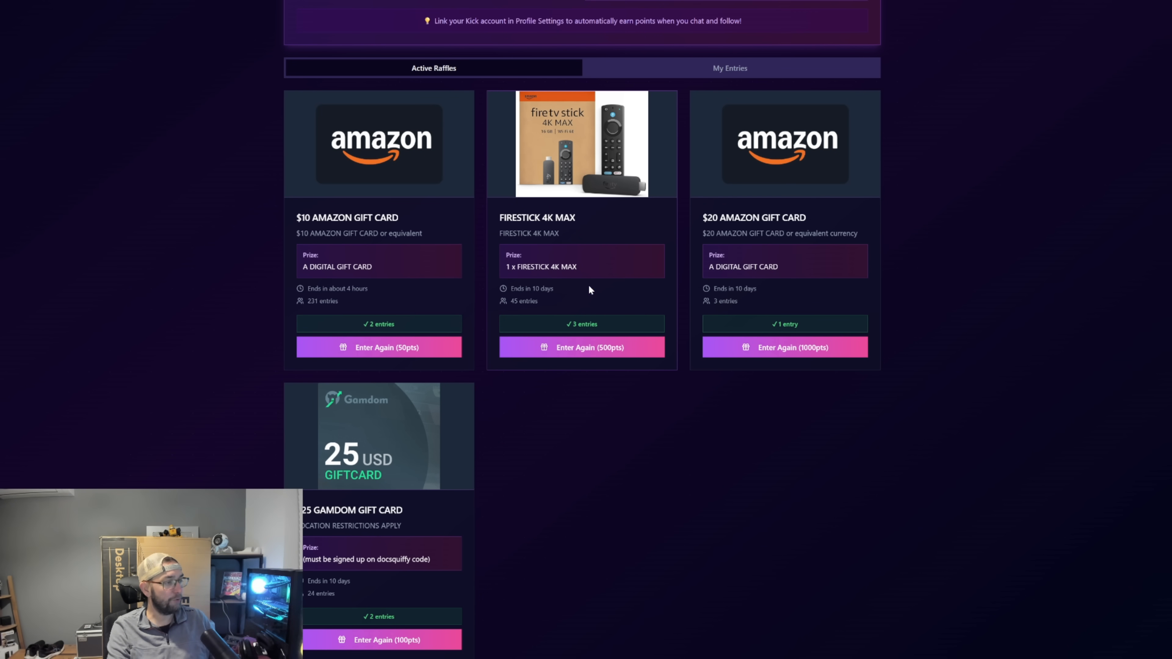
pyautogui.moveTo(612, 354)
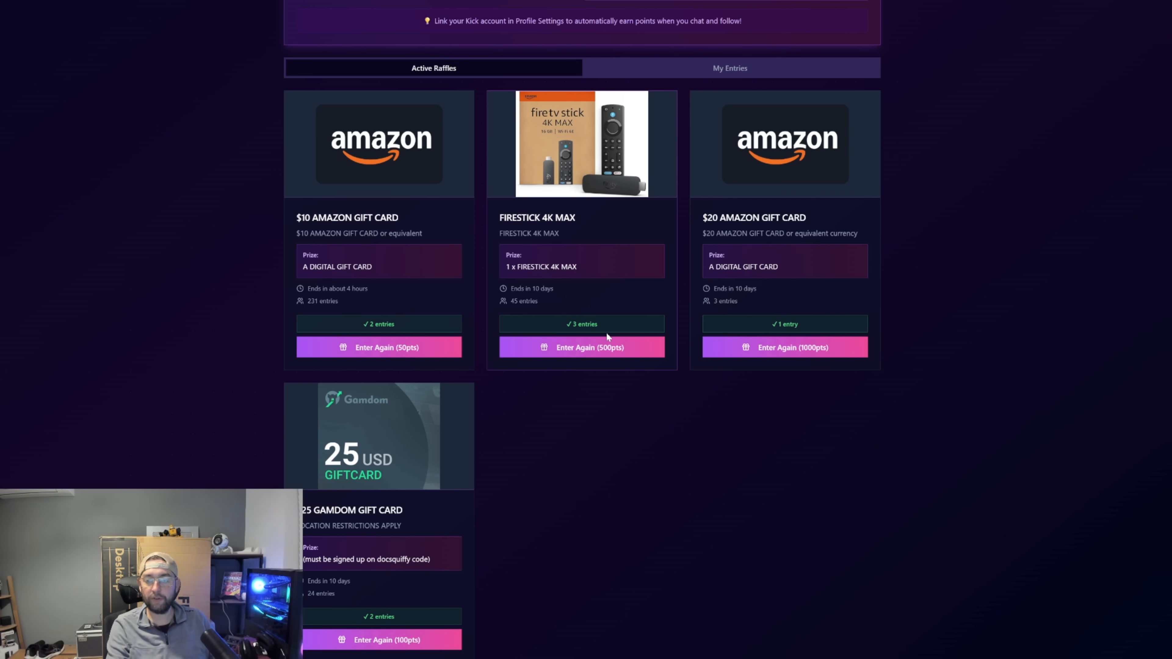
# - Enter the Firestick 4K MAX raffle again for 500 points, raising entries to 4
pyautogui.click(582, 347)
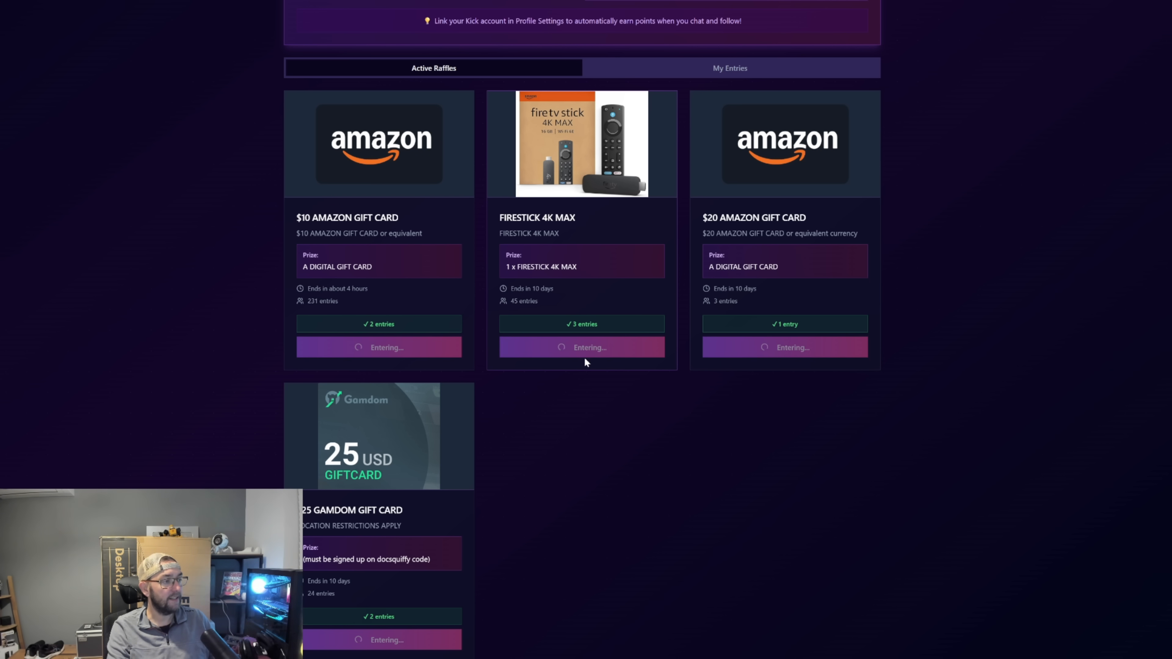
pyautogui.click(582, 347)
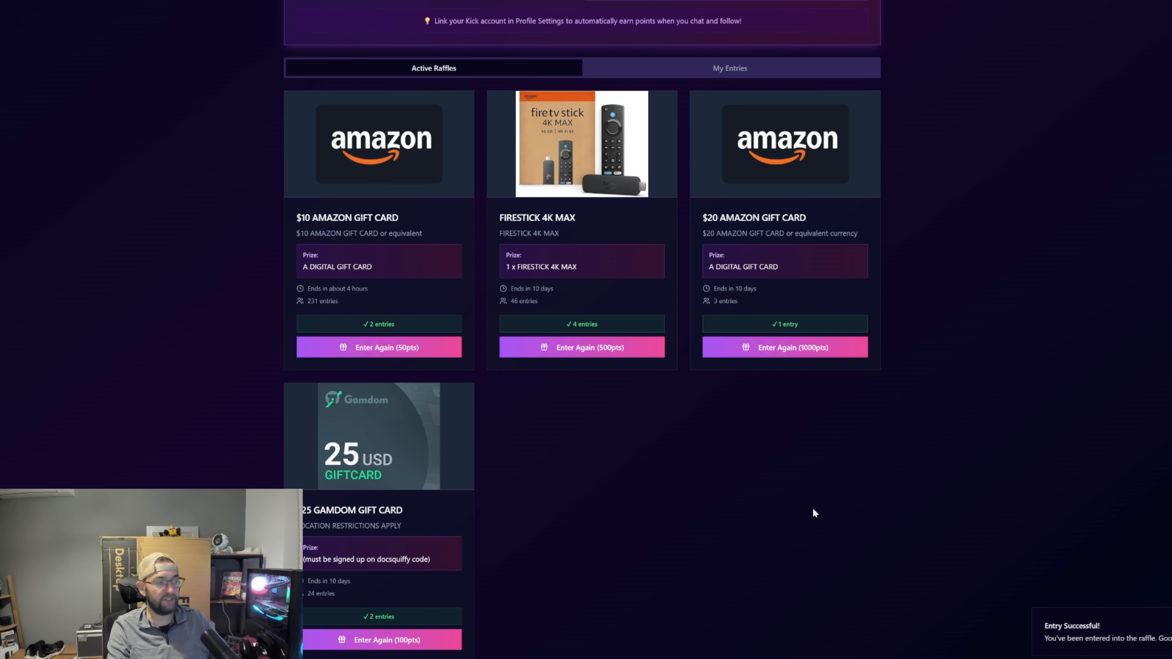
pyautogui.moveTo(575, 454)
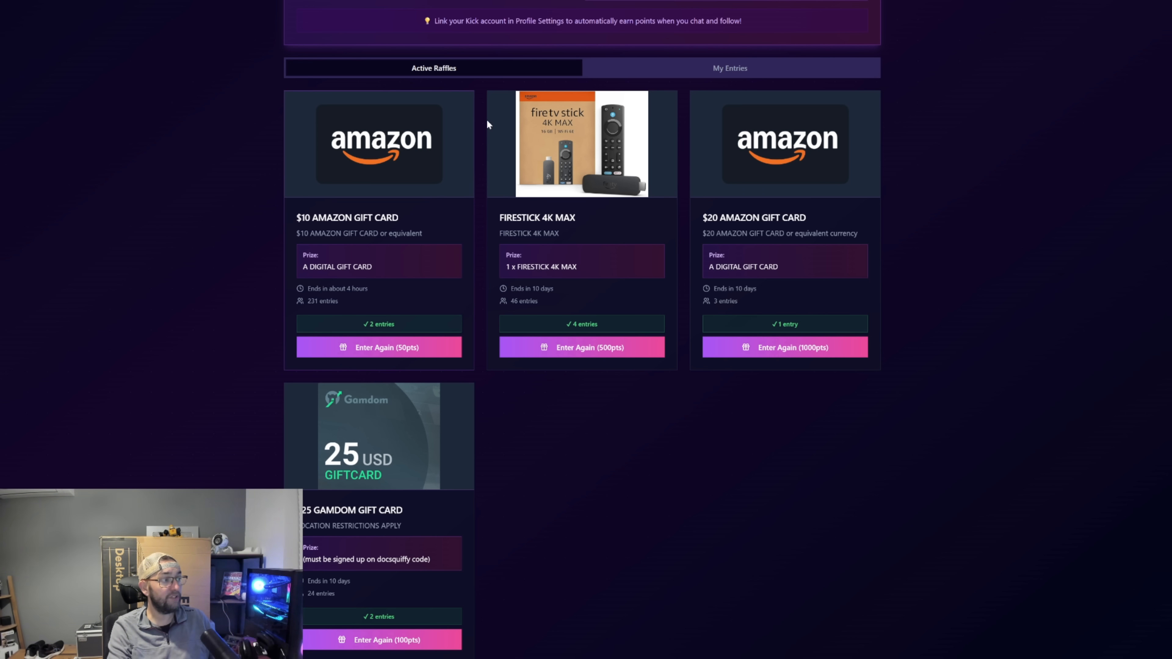
pyautogui.scroll(3)
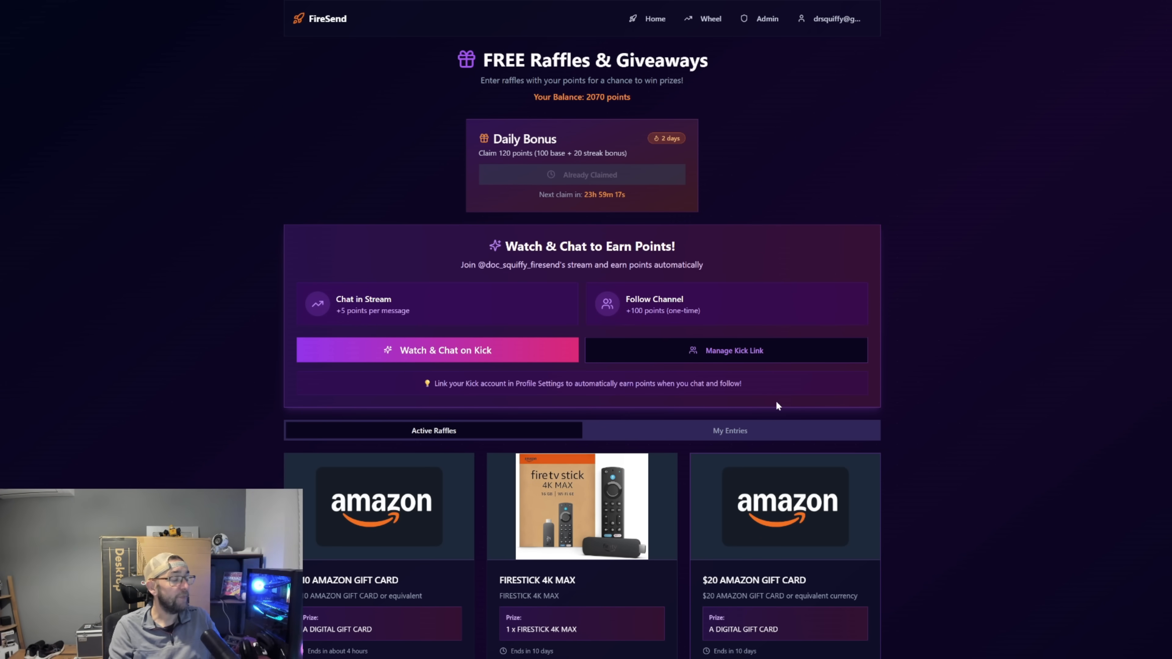
pyautogui.moveTo(731, 349)
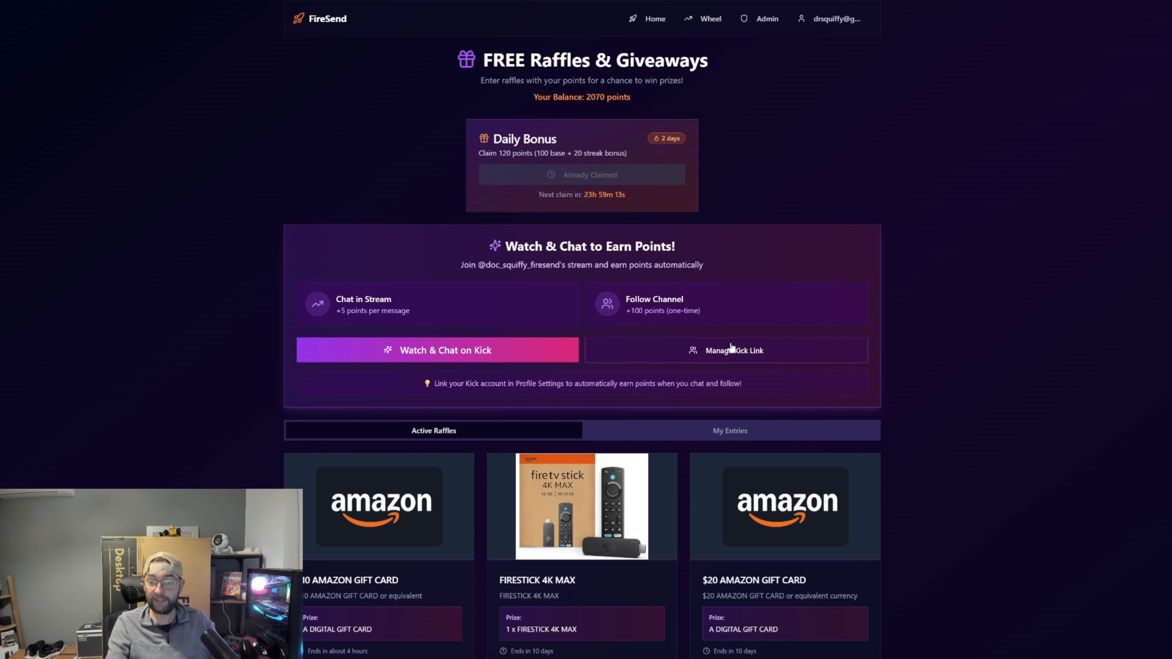
pyautogui.click(445, 351)
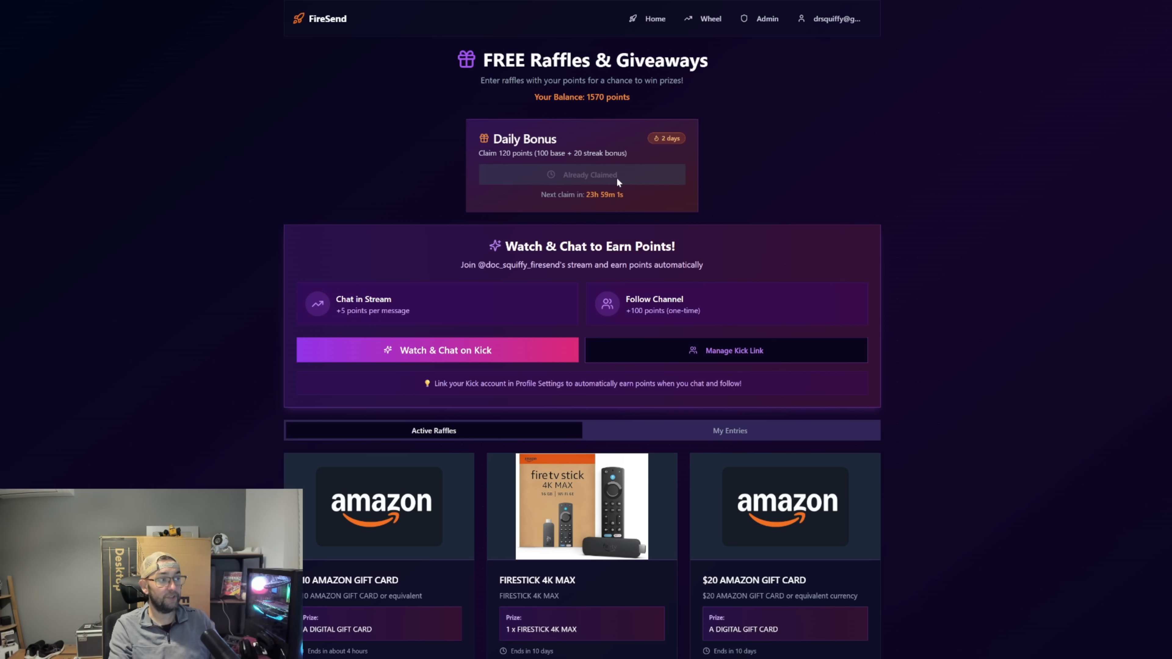
pyautogui.moveTo(775, 157)
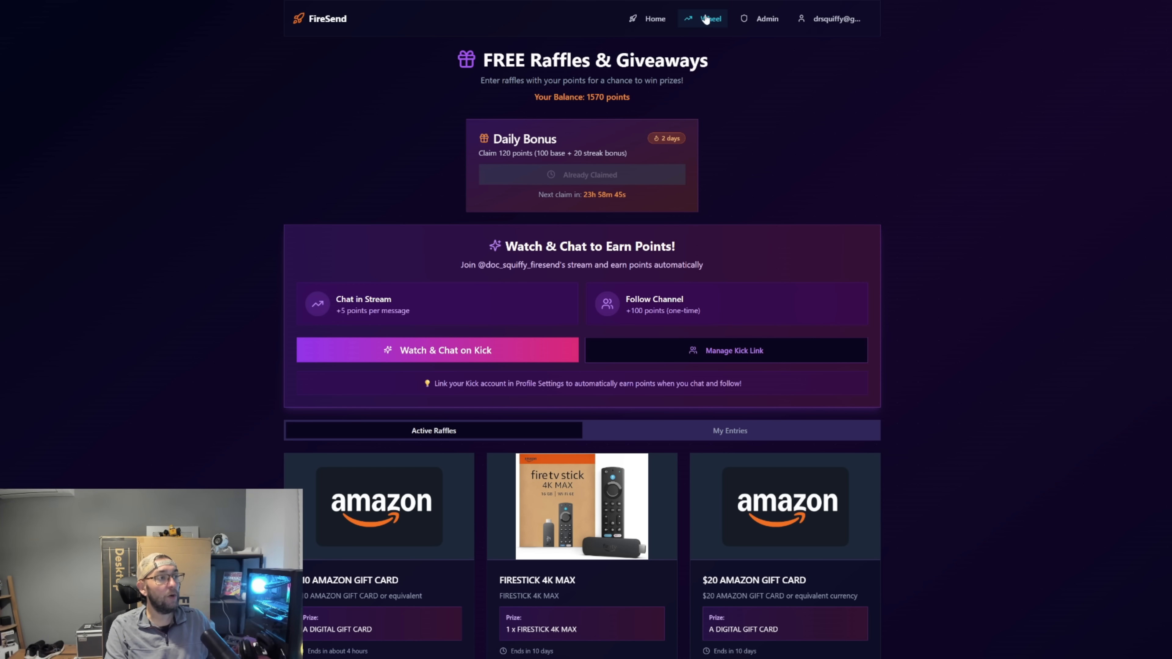
# - View the Fortune Wheel page showing no spins left and the next spin in about 2.5 hours
pyautogui.click(709, 19)
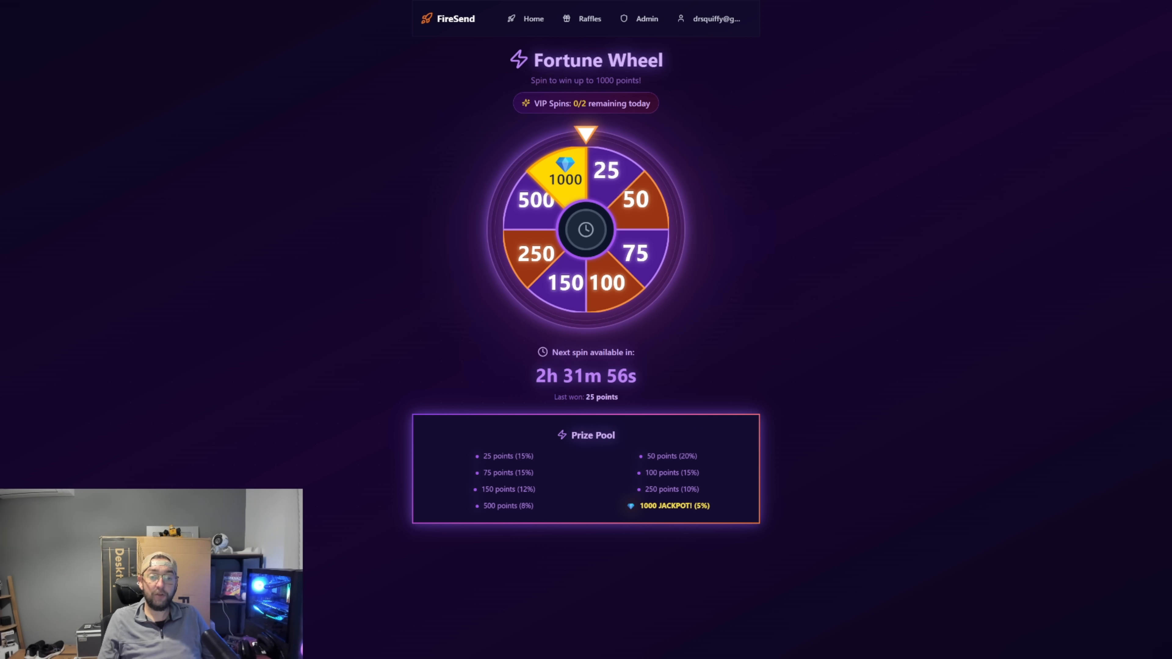
pyautogui.moveTo(583, 32)
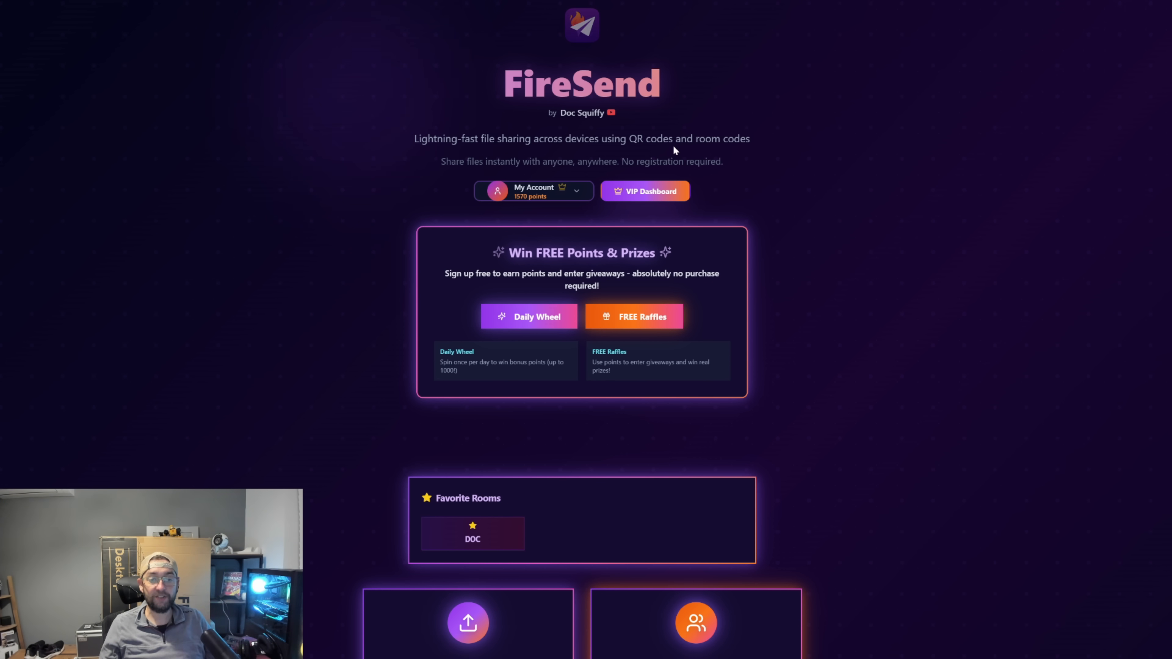
pyautogui.moveTo(657, 109)
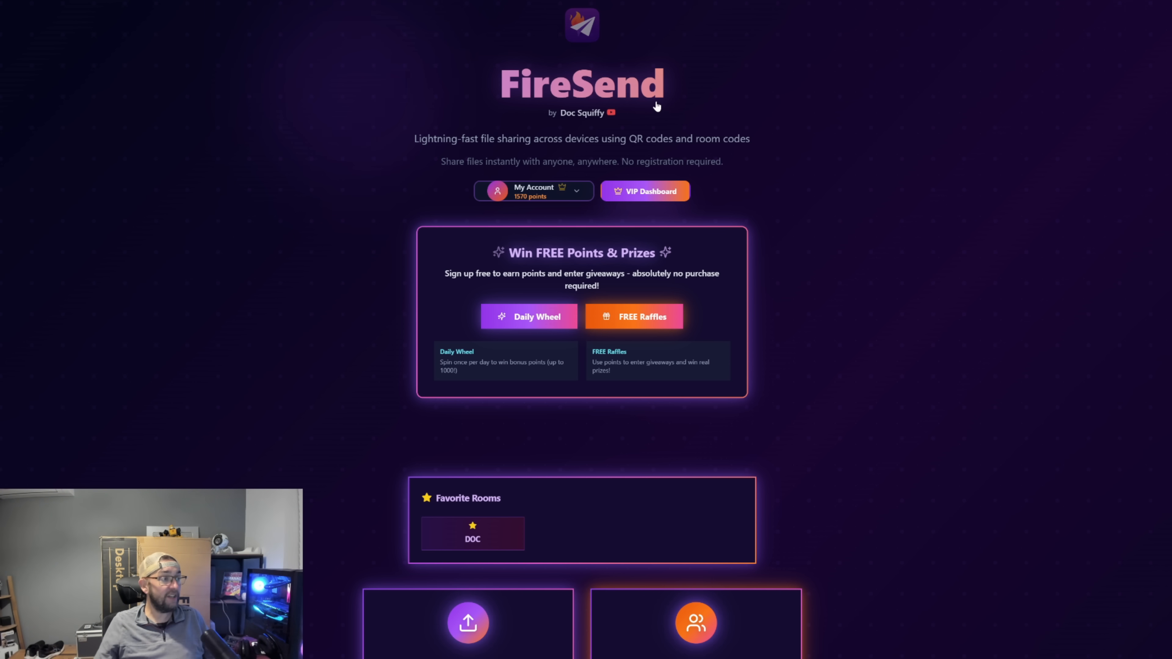
pyautogui.moveTo(647, 99)
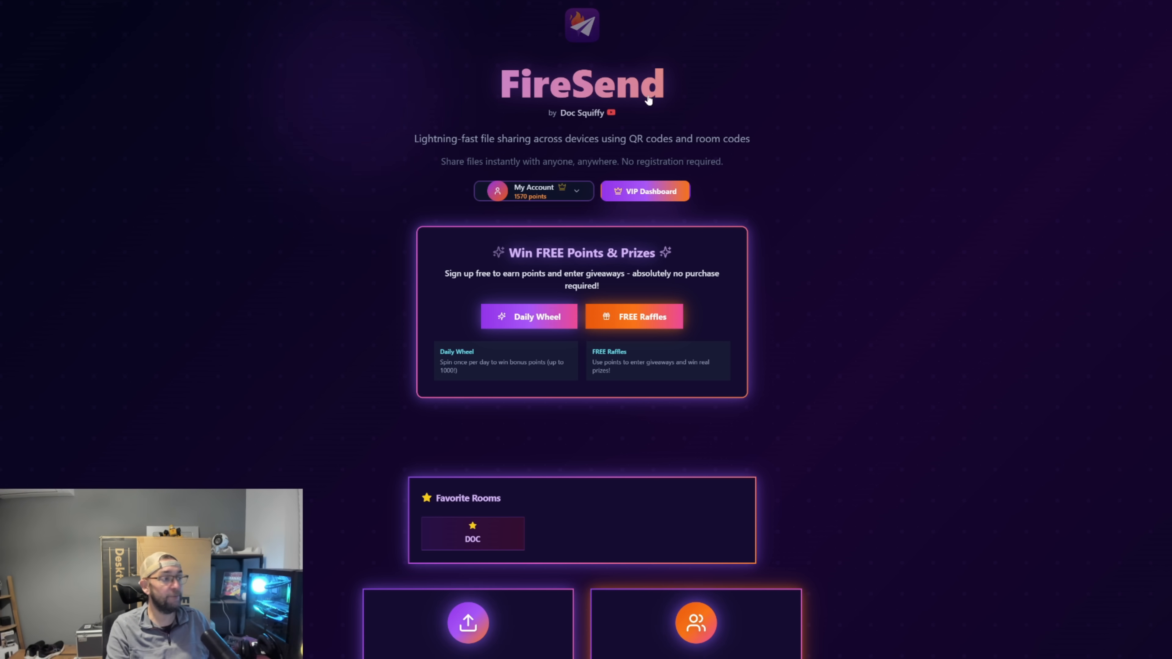
# - Create a new 24-hour sharing room, 26129, listing the featured FireSend Cleaner APK
pyautogui.click(468, 495)
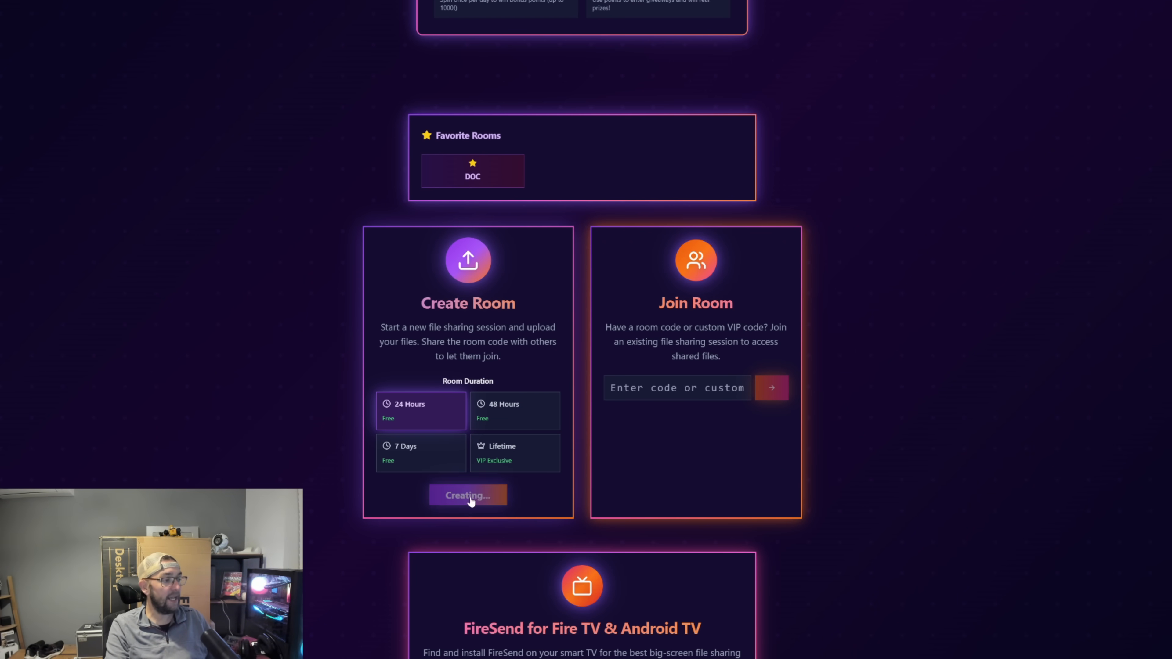
pyautogui.click(468, 495)
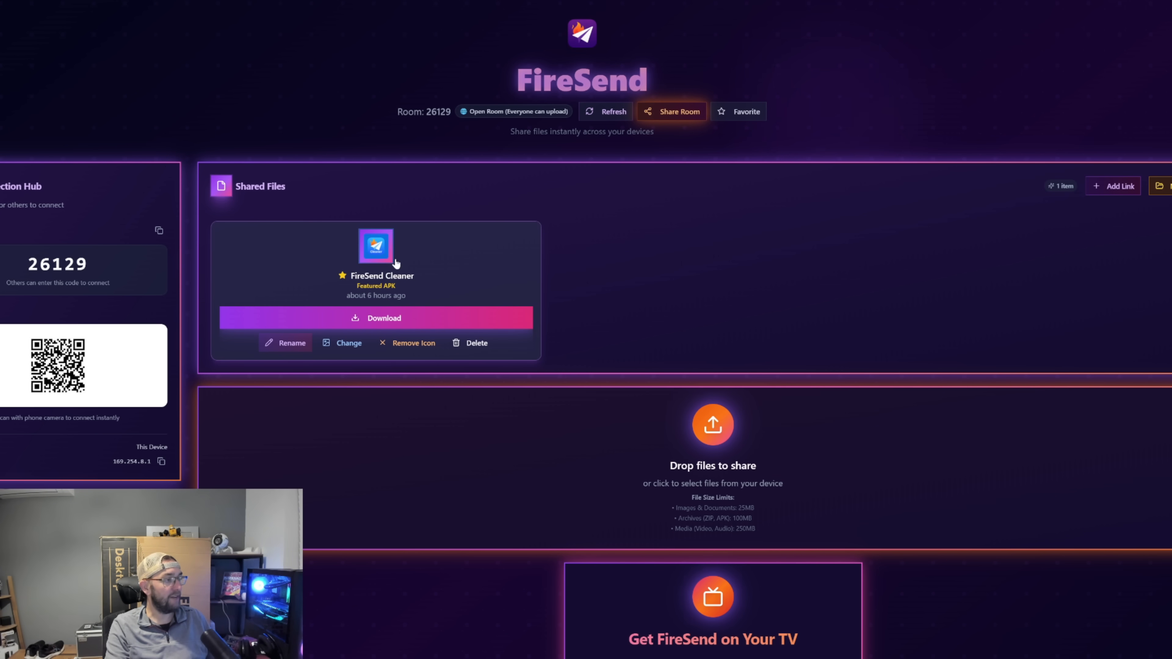